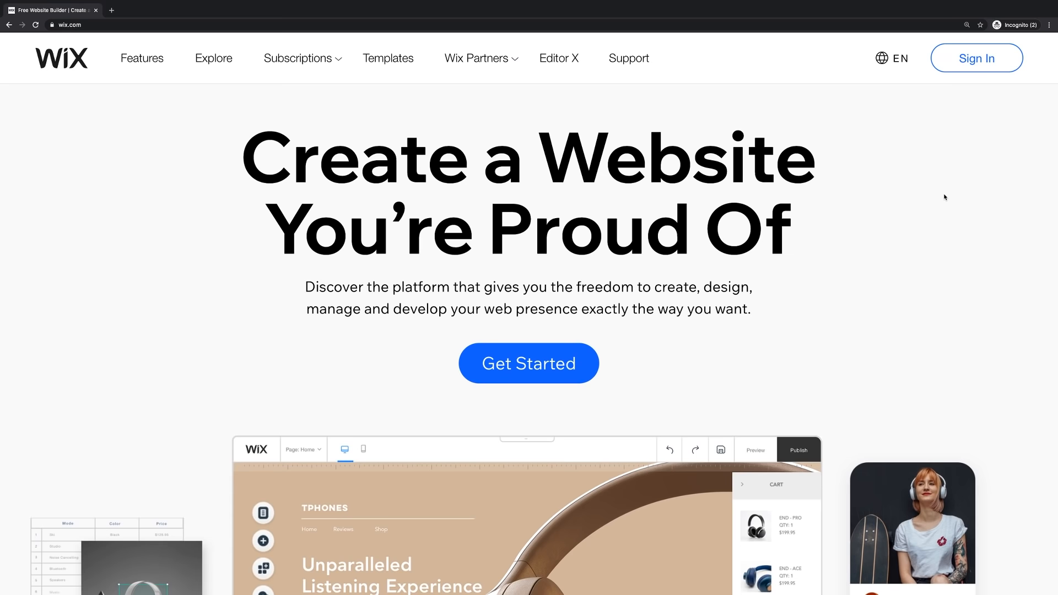
mouse_move(941, 249)
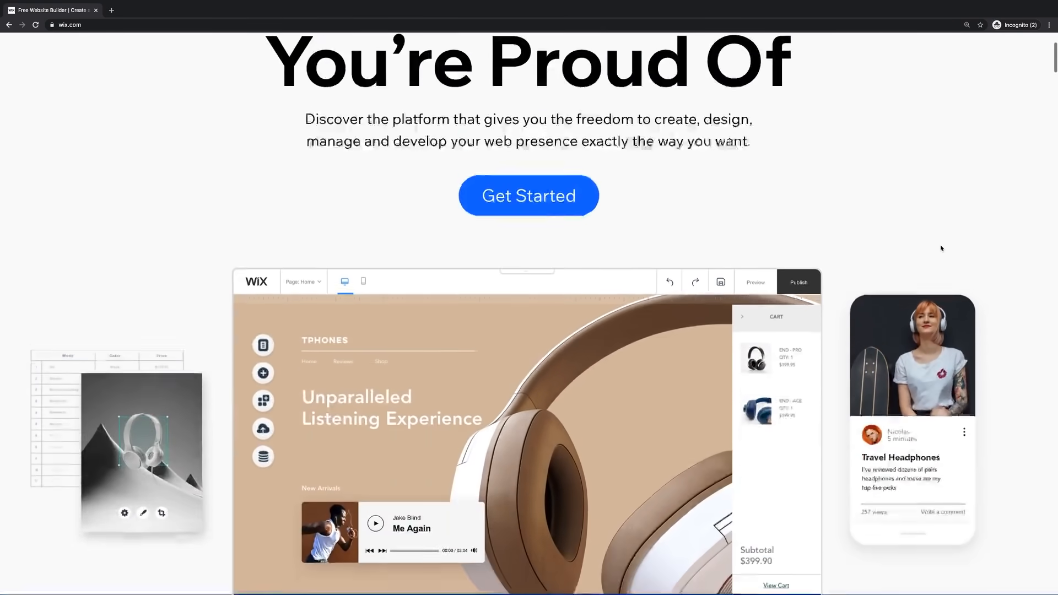
- Scroll through the Wix Features page to review the Wix Editor section and product list
scroll("up", 3)
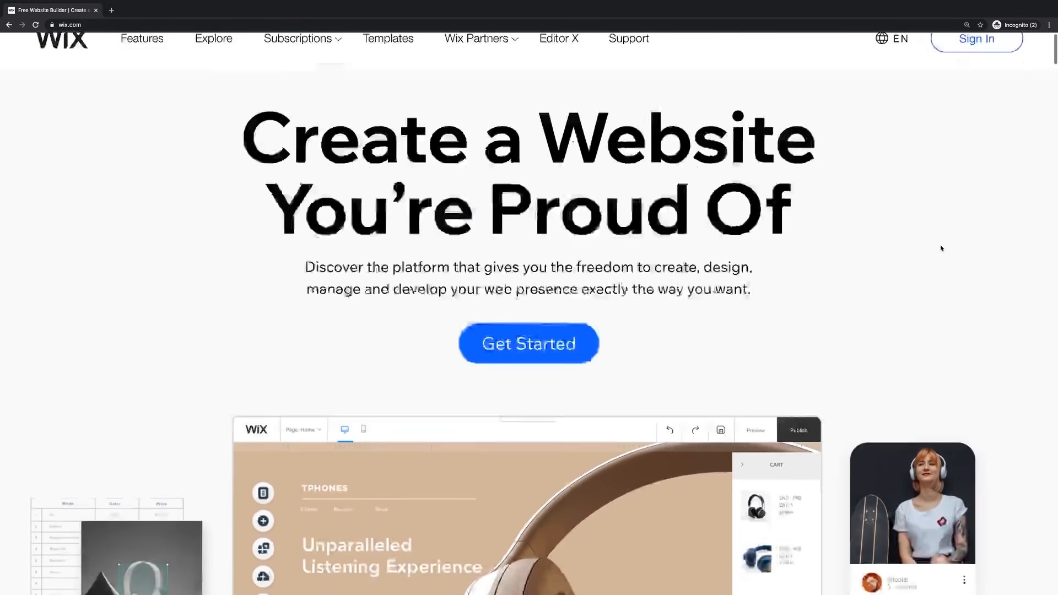
scroll("down", 3)
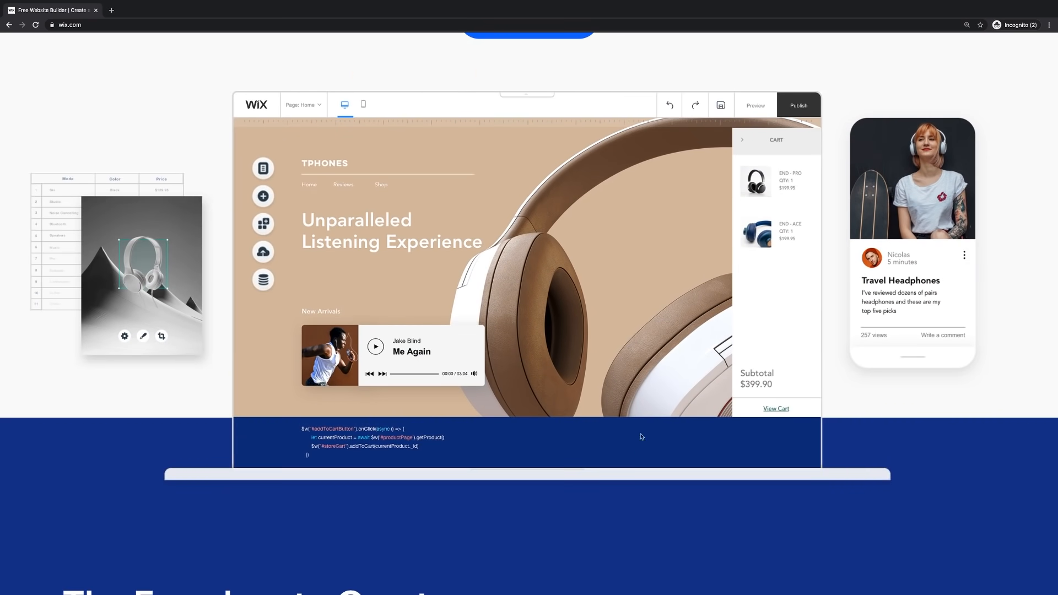
scroll("down", 3)
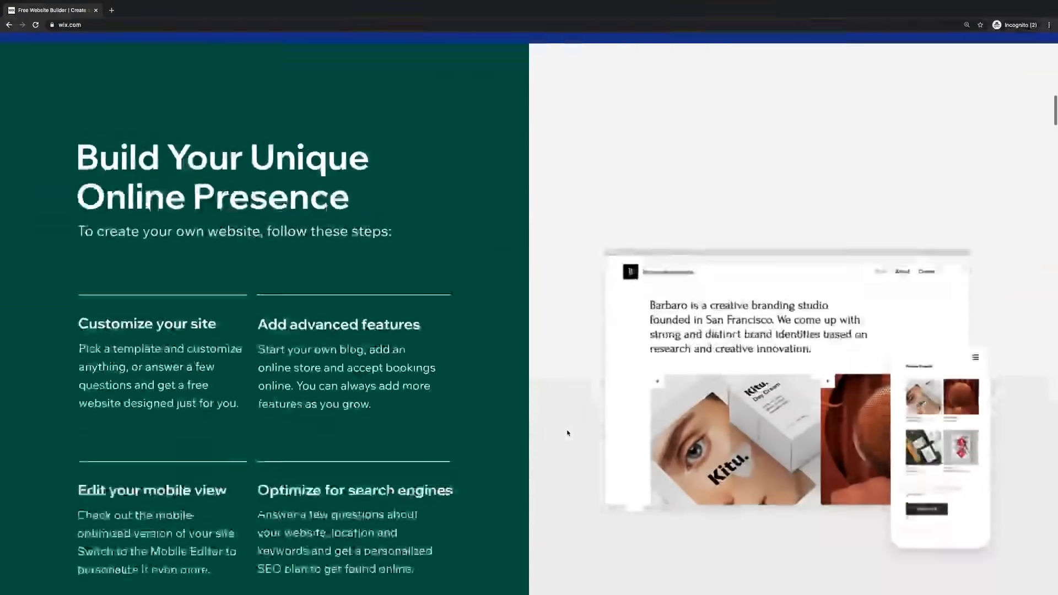
scroll("down", 3)
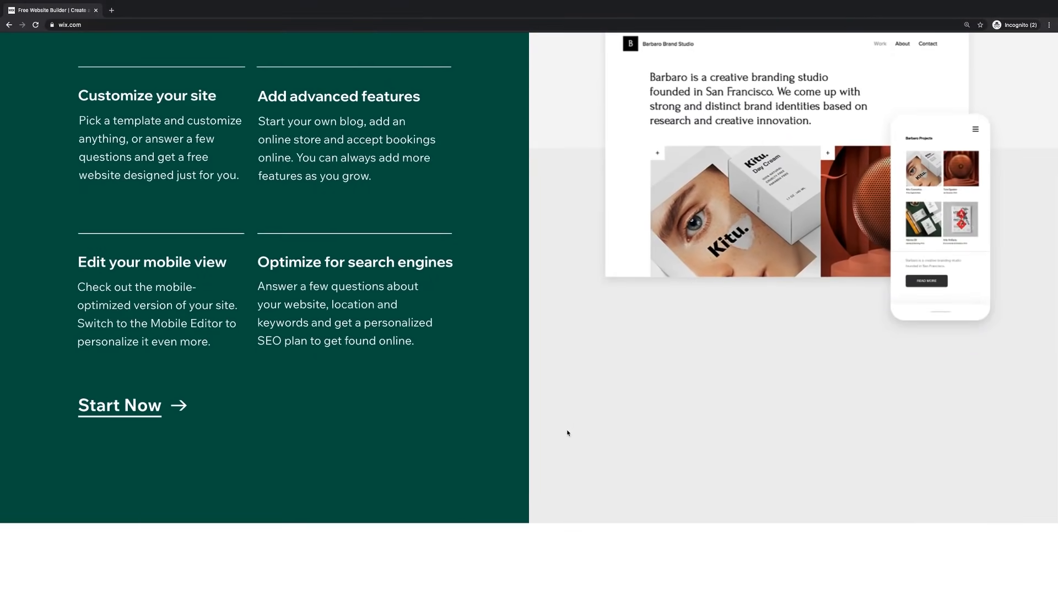
scroll("down", 3)
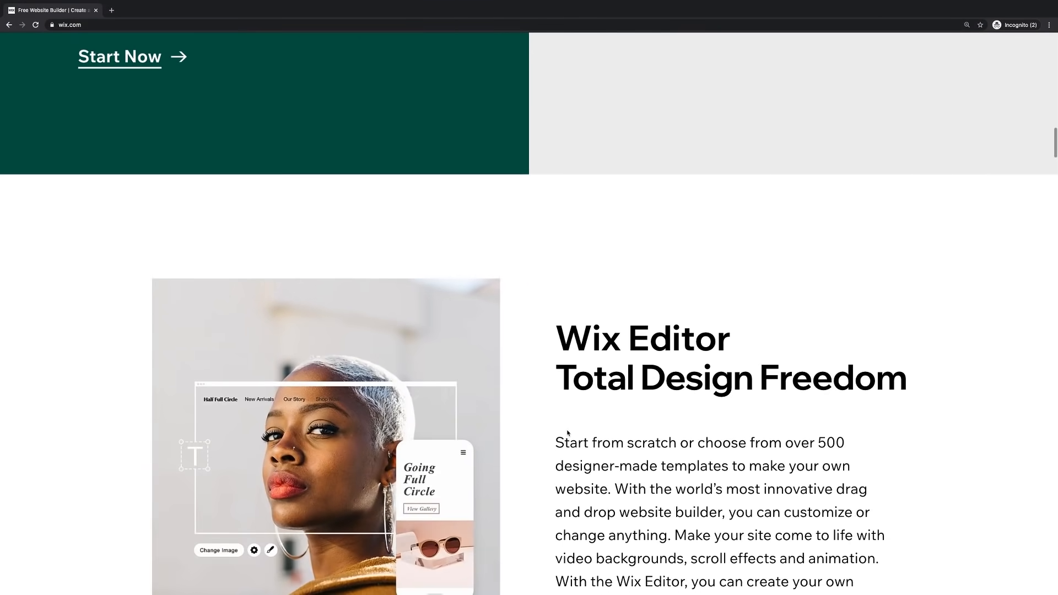
scroll("down", 3)
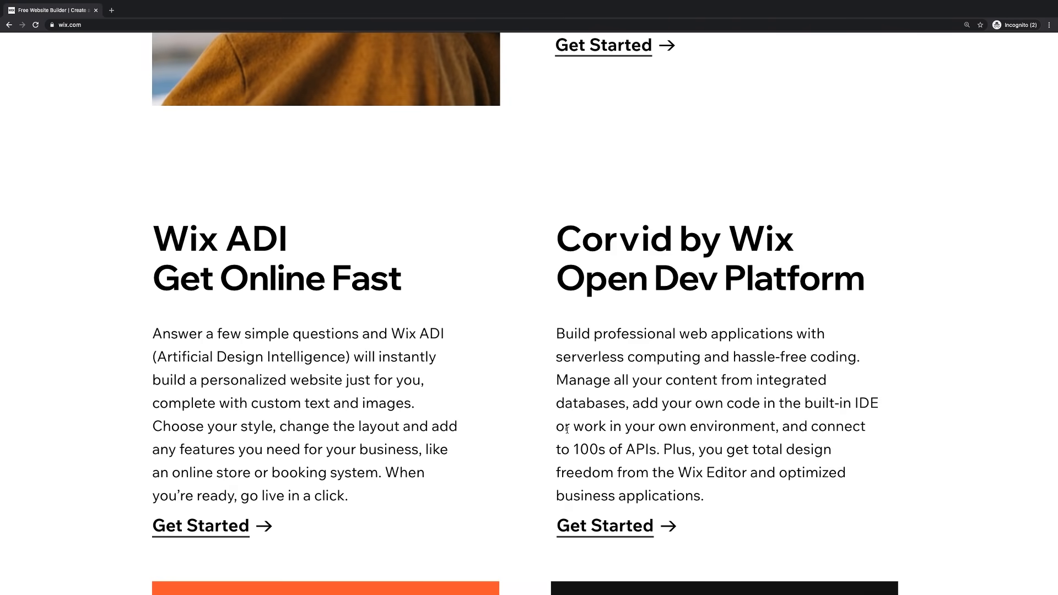
scroll("down", 3)
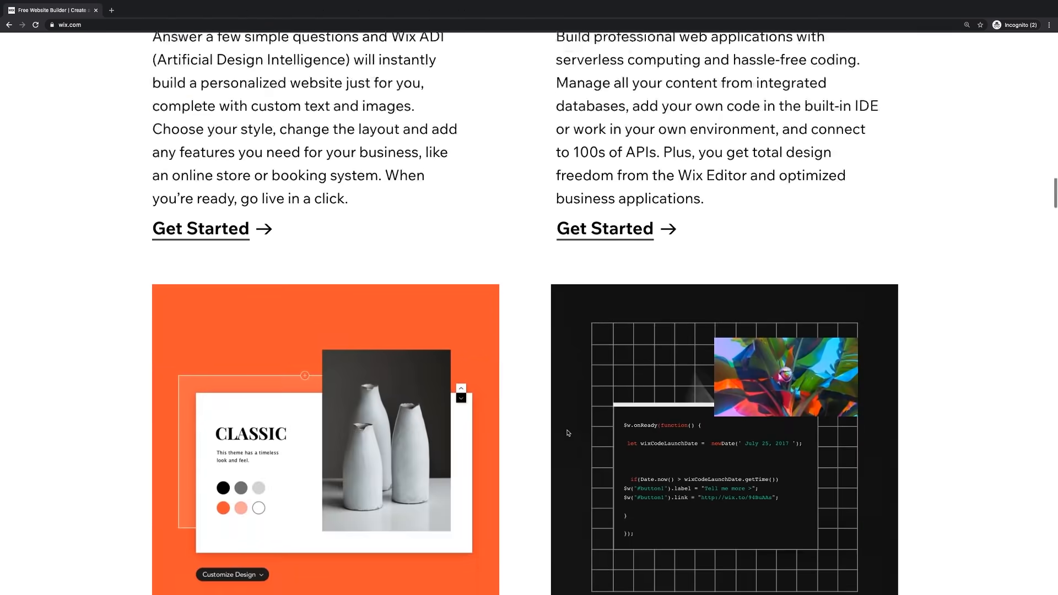
scroll("up", 3)
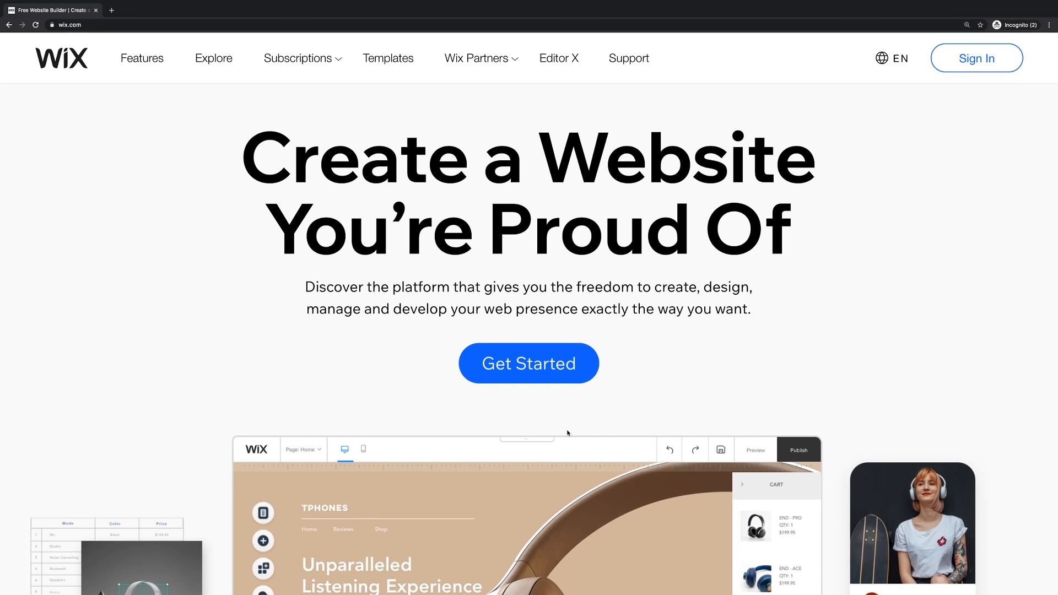
mouse_move(404, 263)
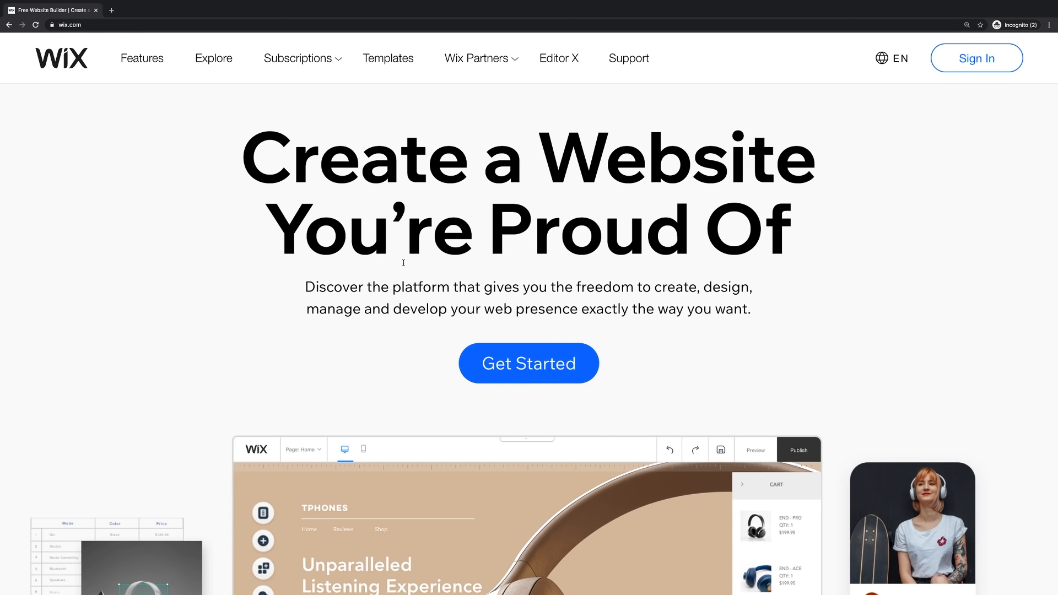
mouse_move(239, 126)
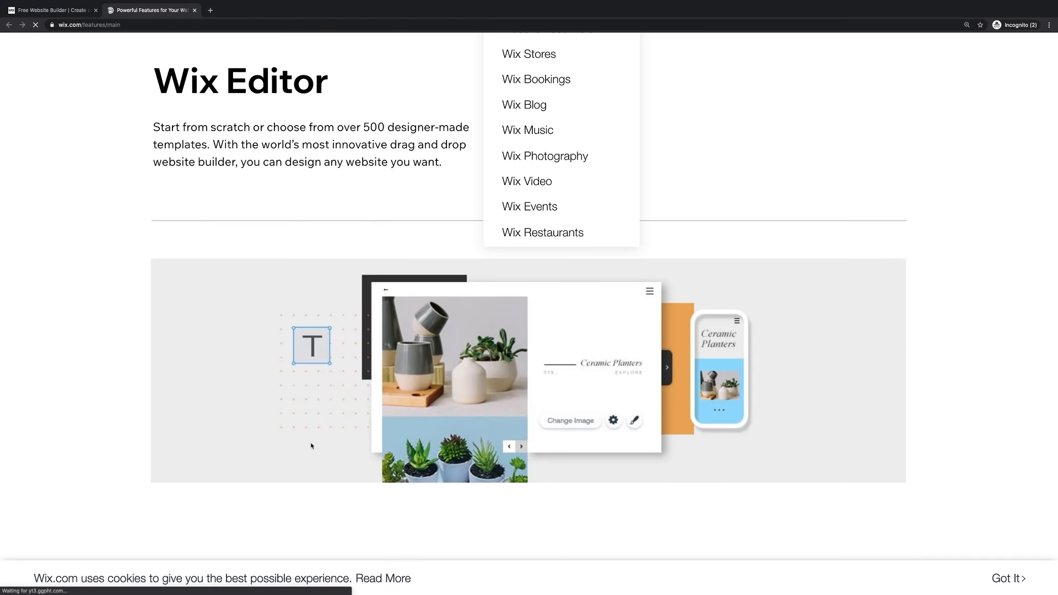
scroll("down", 3)
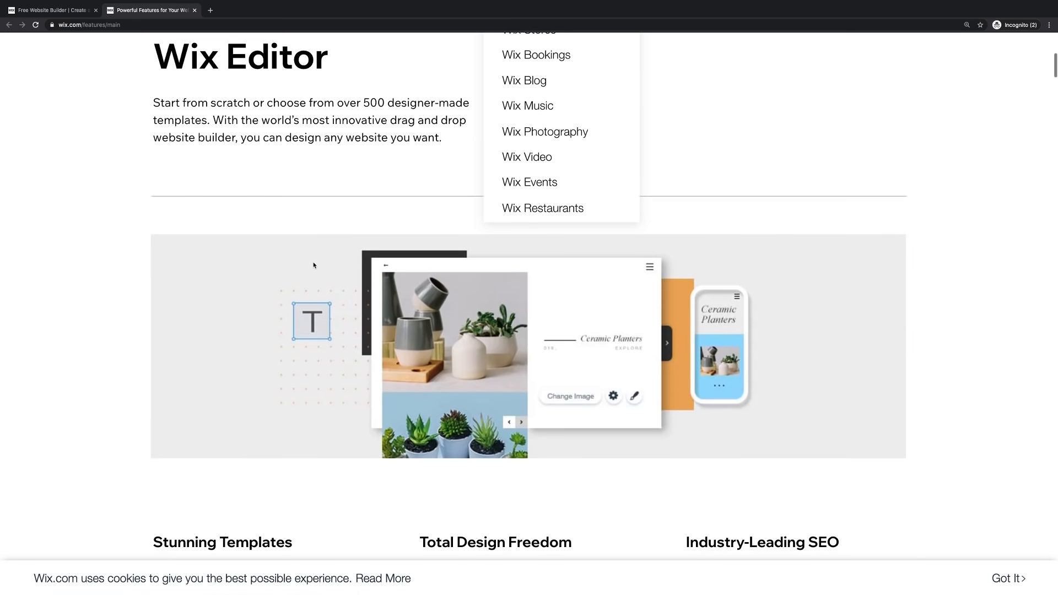
scroll("down", 3)
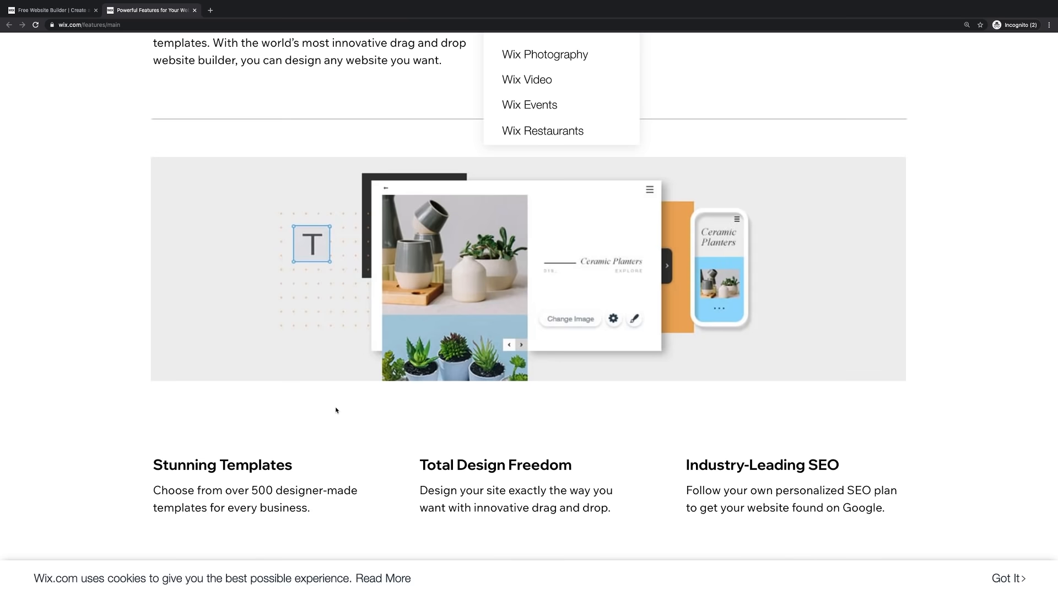
scroll("down", 3)
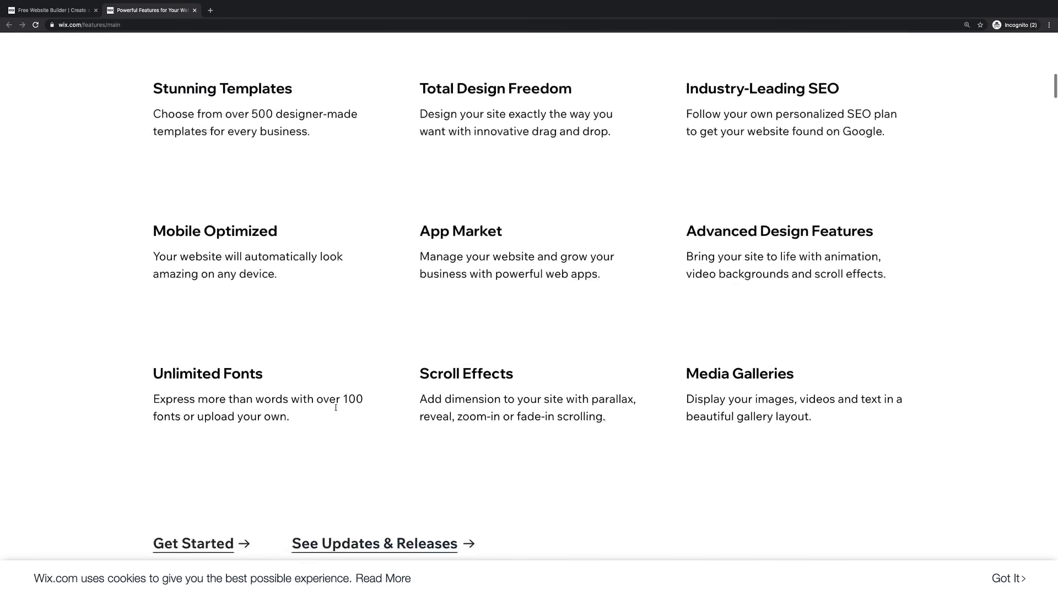
scroll("down", 3)
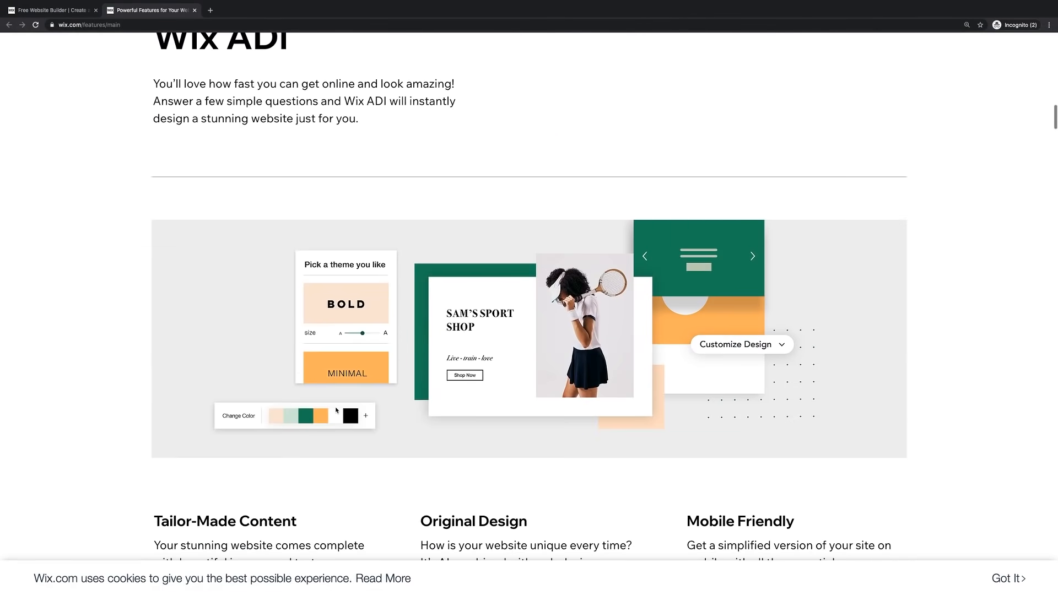
scroll("down", 3)
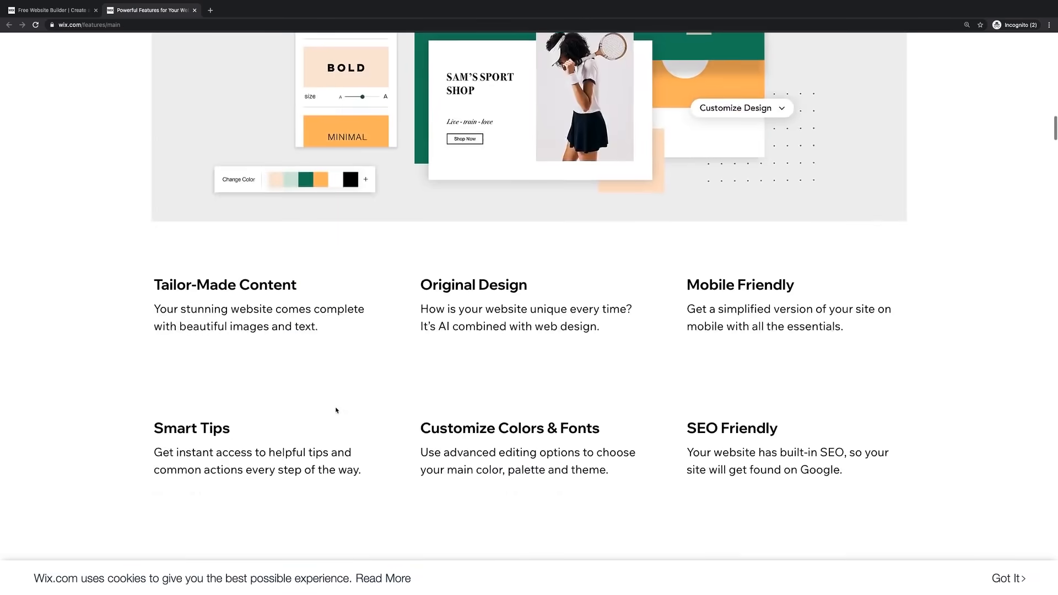
scroll("down", 3)
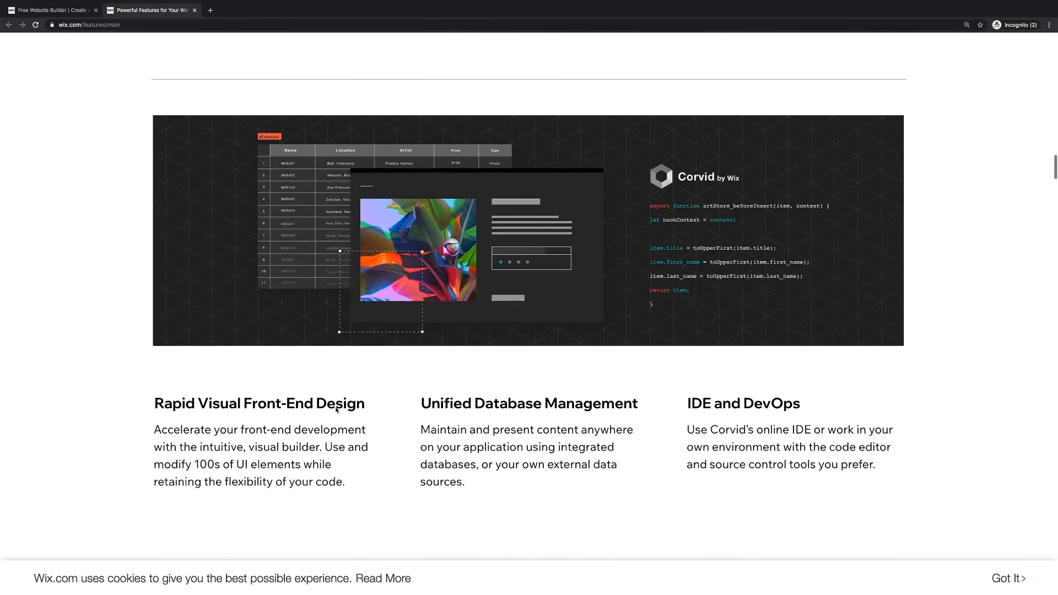
scroll("down", 3)
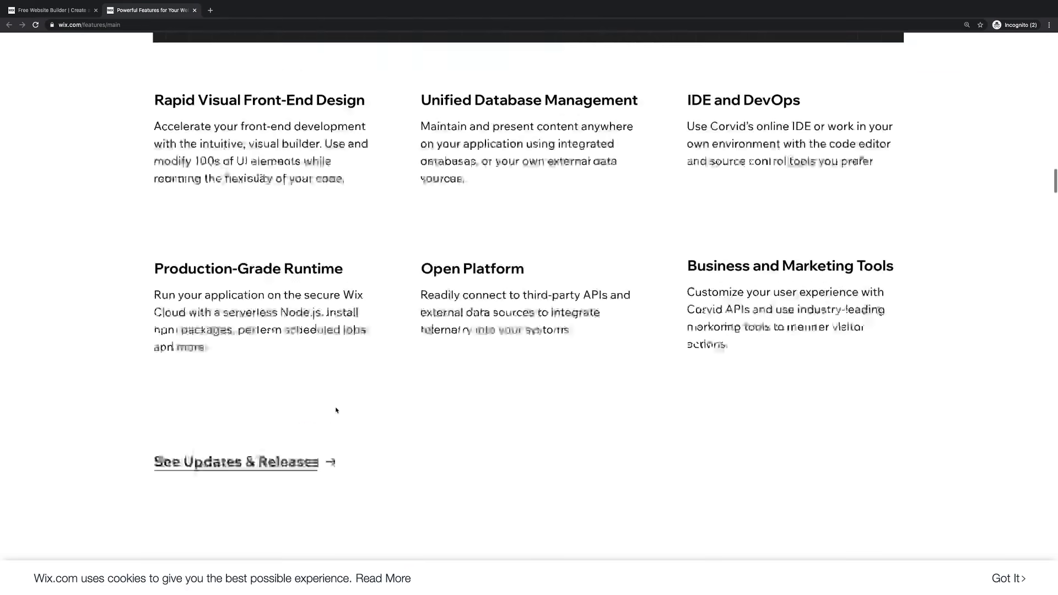
scroll("down", 3)
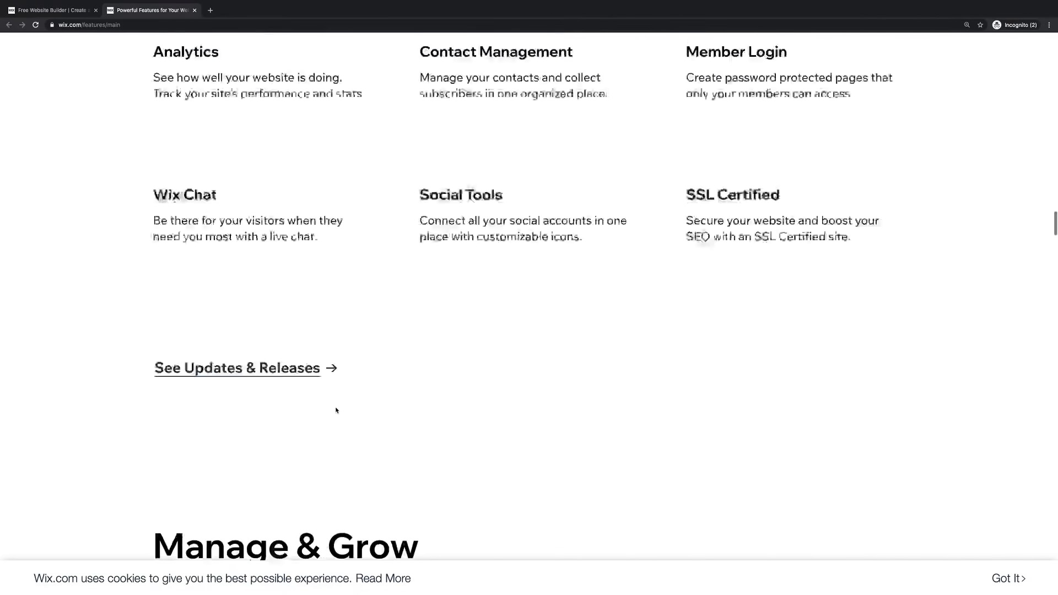
scroll("up", 3)
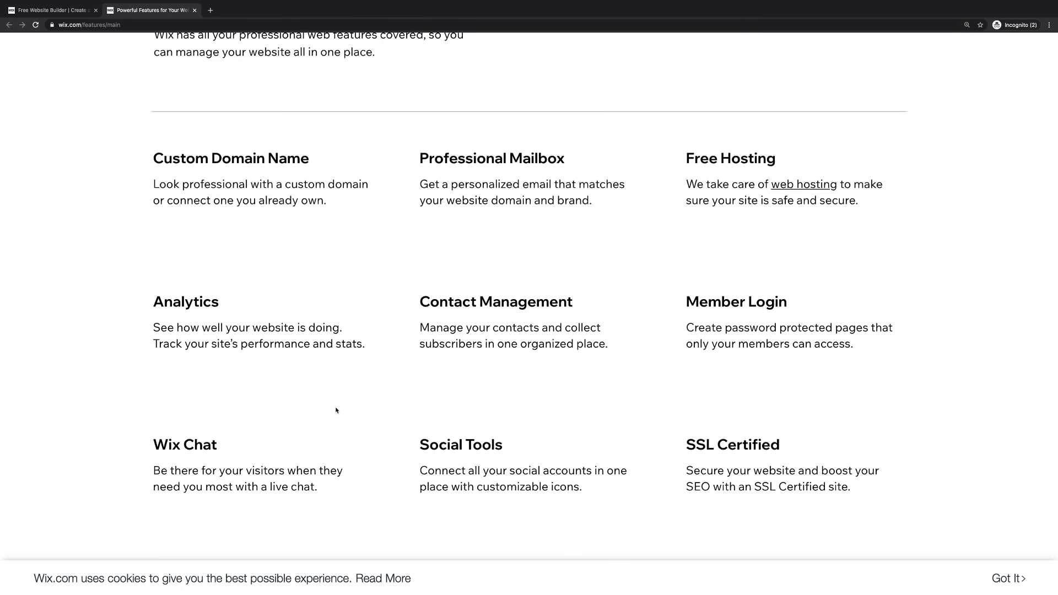
mouse_move(333, 410)
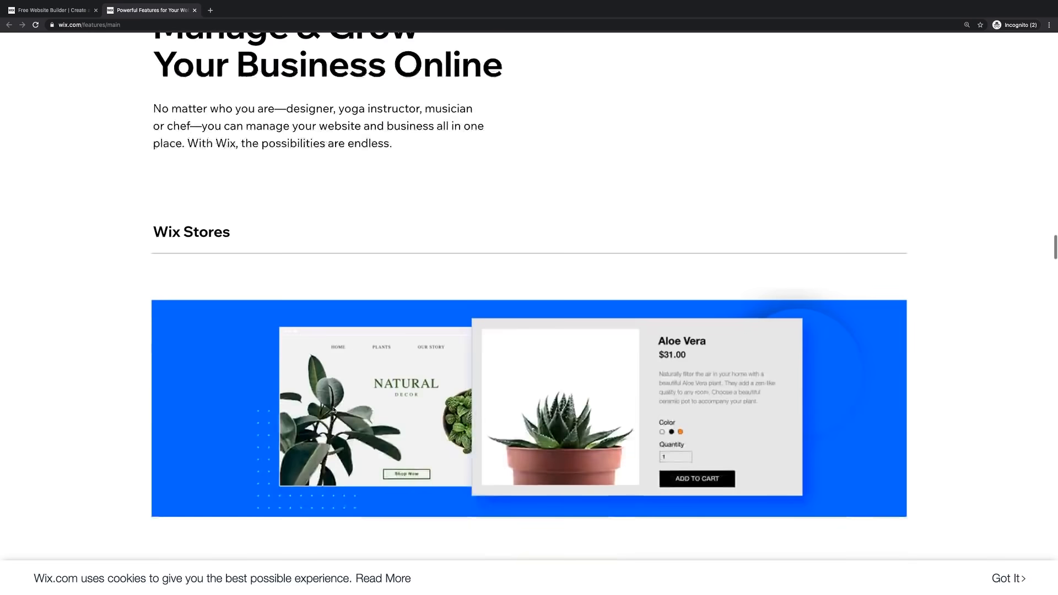
scroll("down", 3)
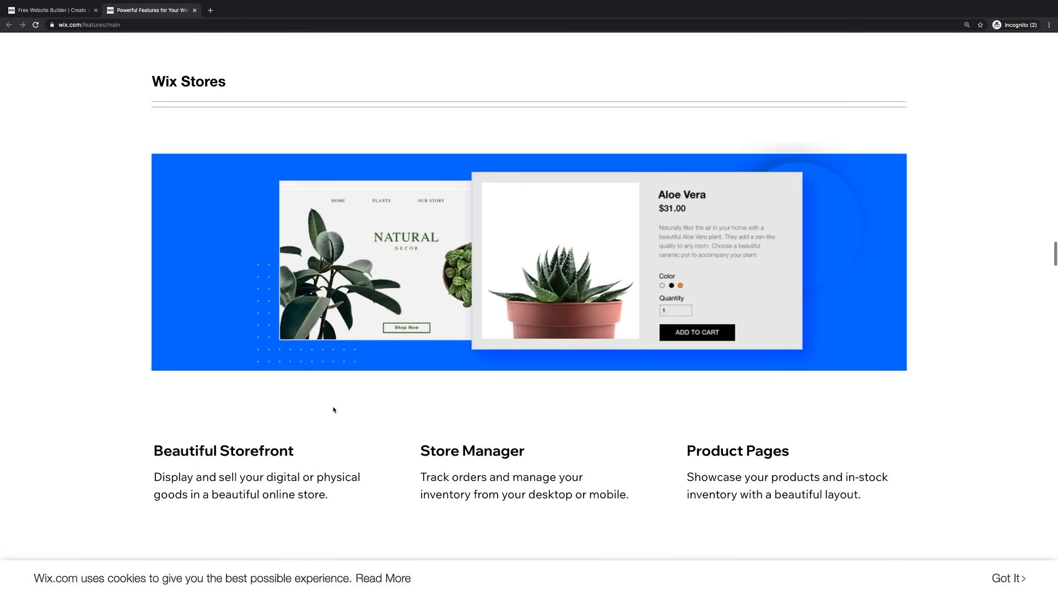
scroll("down", 3)
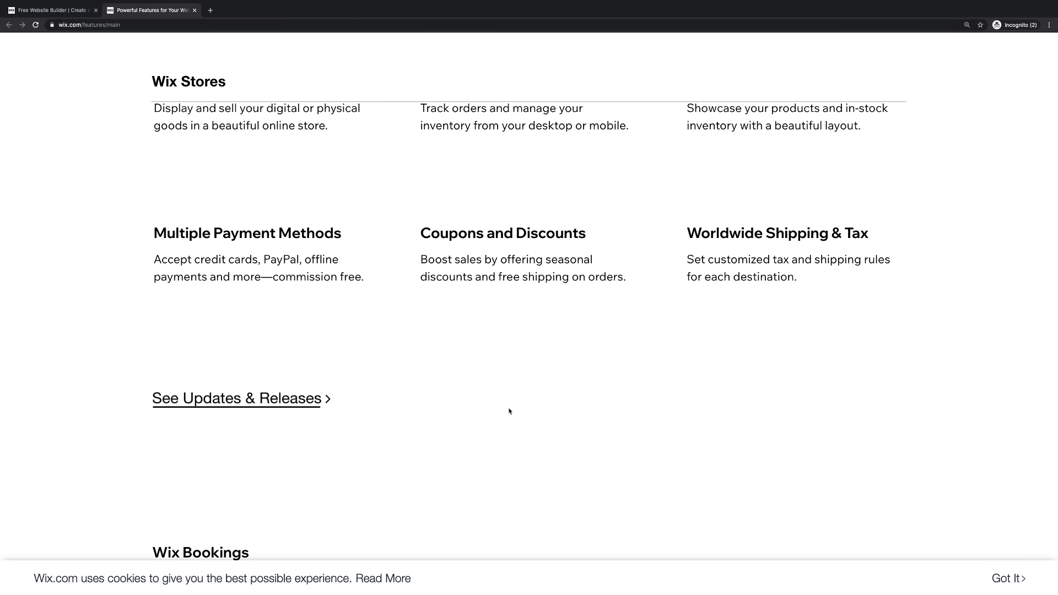
scroll("down", 3)
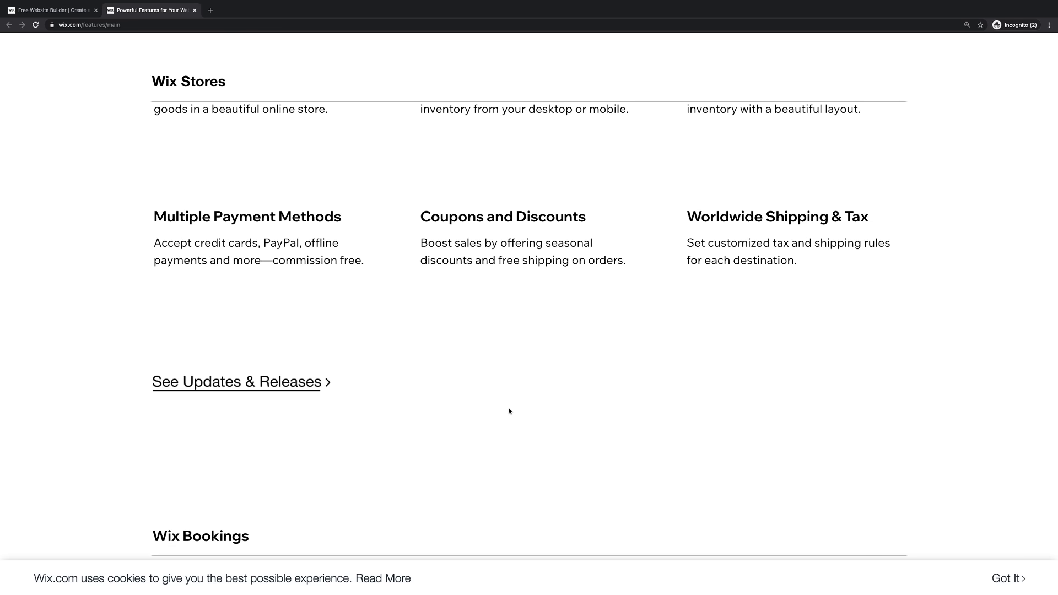
scroll("down", 3)
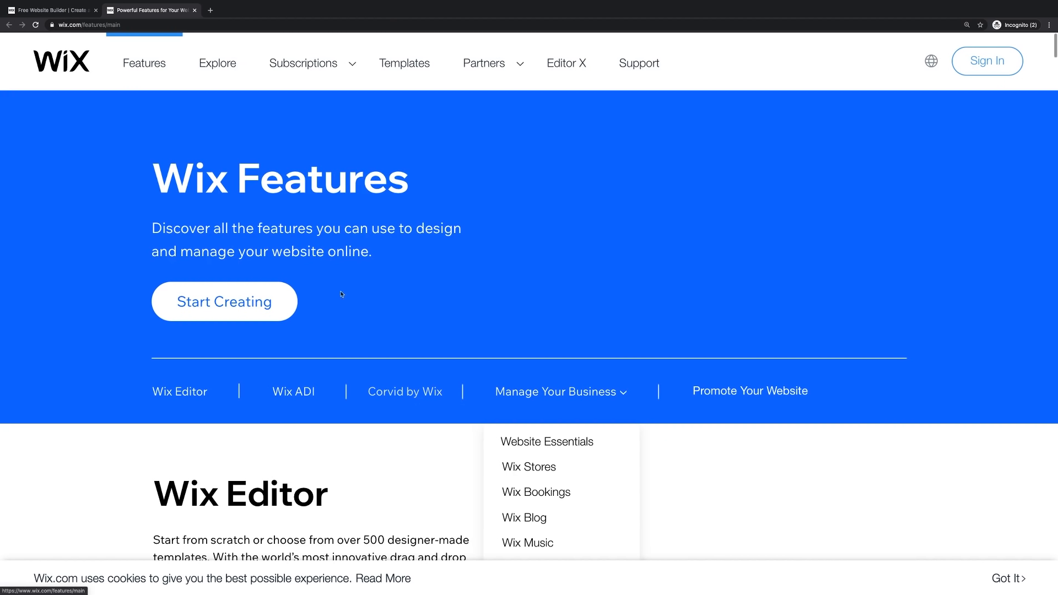
mouse_move(395, 121)
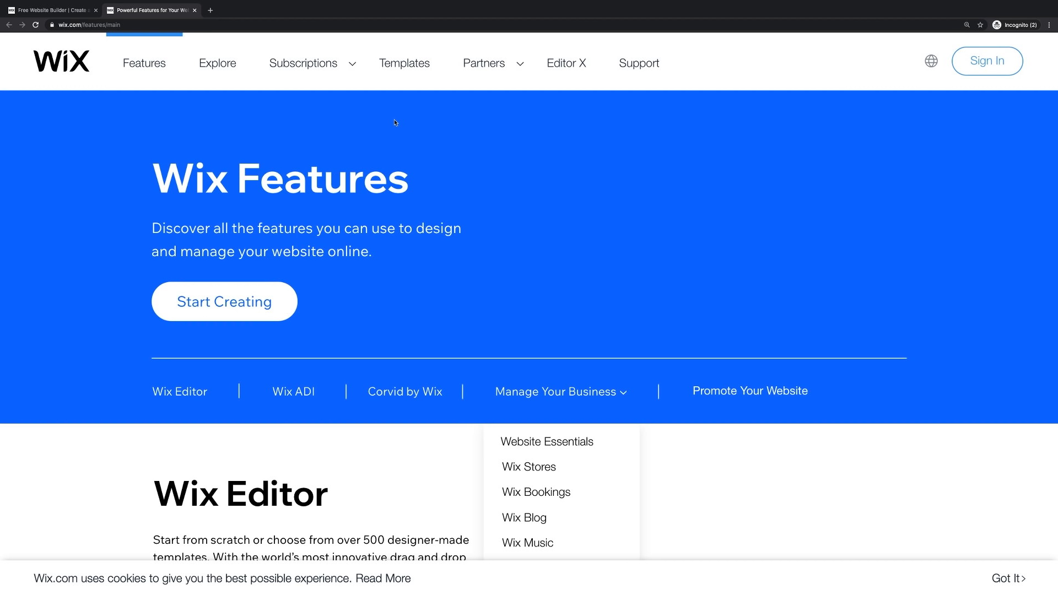
mouse_move(405, 75)
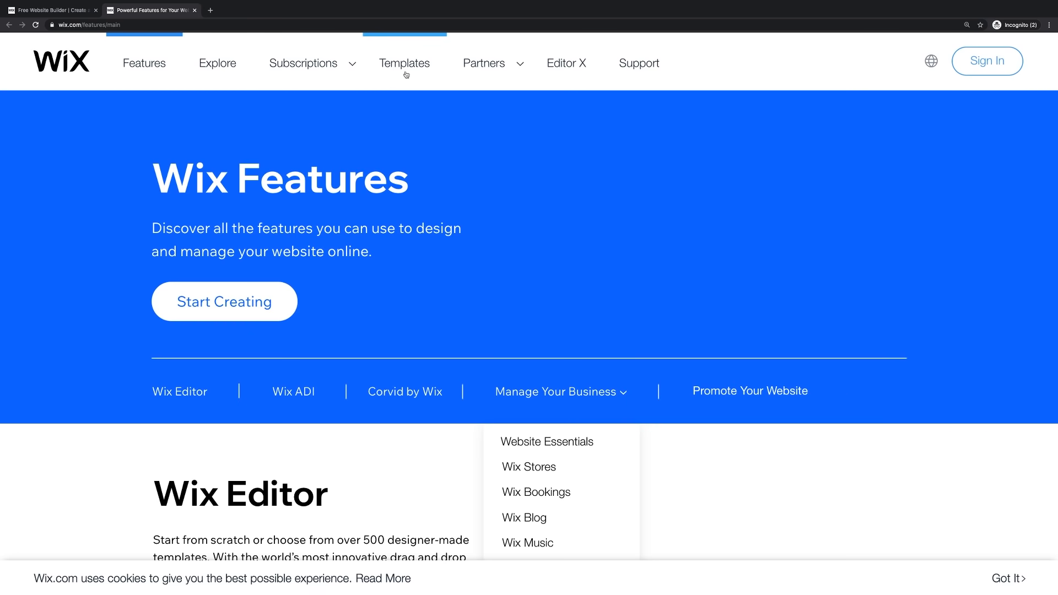
- Show All Website Templates from the Templates menu and return to the top of the gallery
left_click(404, 62)
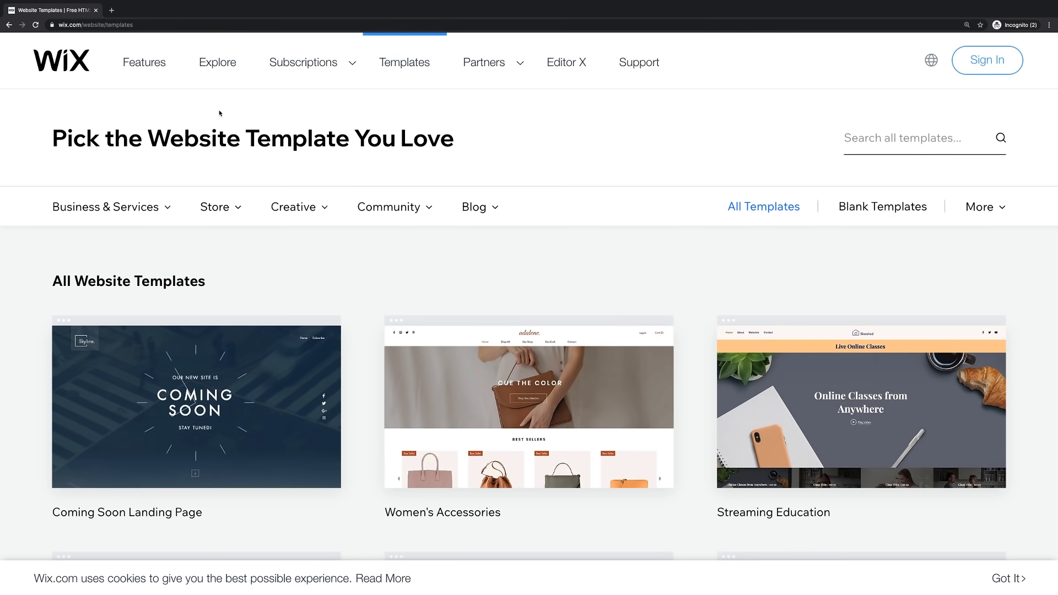
mouse_move(292, 119)
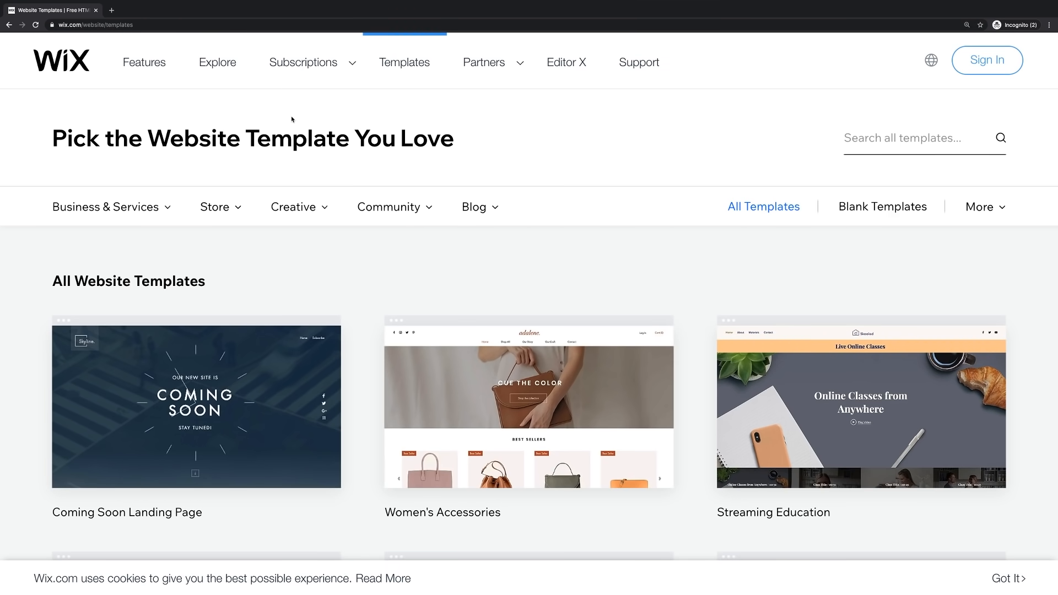
scroll("down", 3)
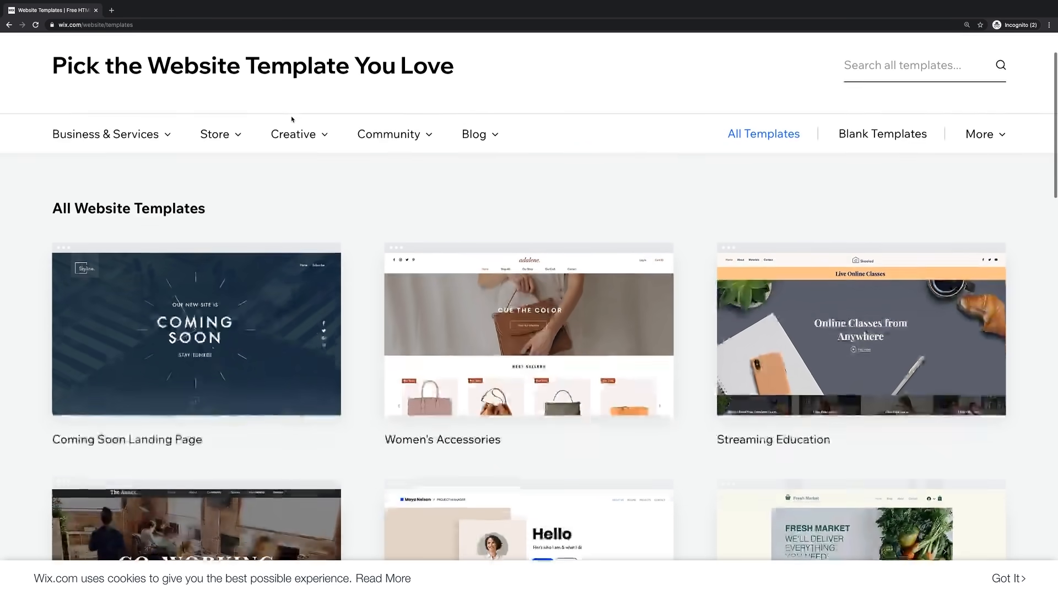
left_click(293, 117)
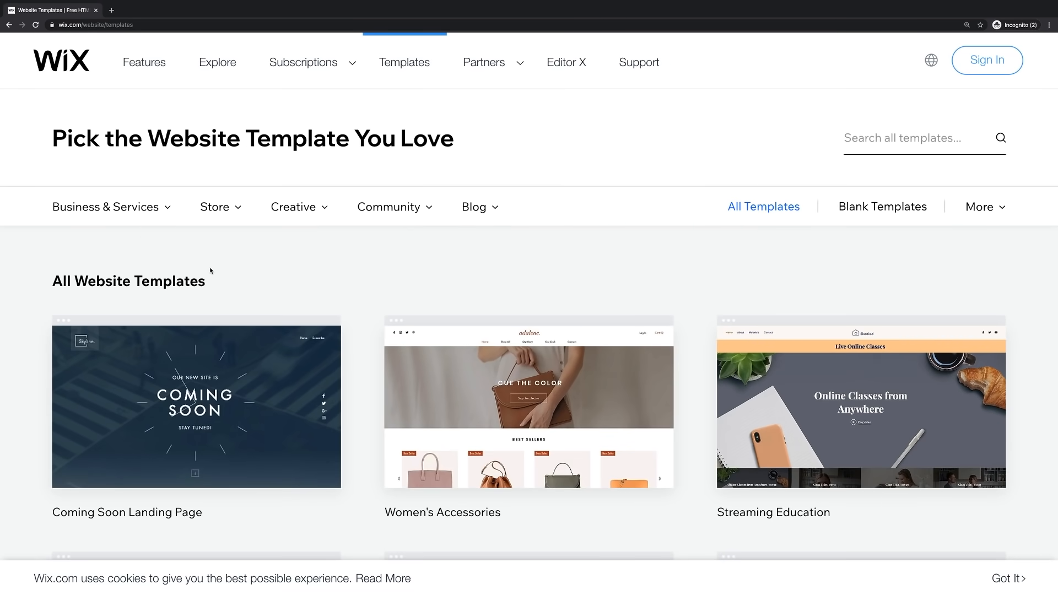
- Preview the Store and Business & Services category lists, then show the Community list with Education, Communities and Events
left_click(214, 208)
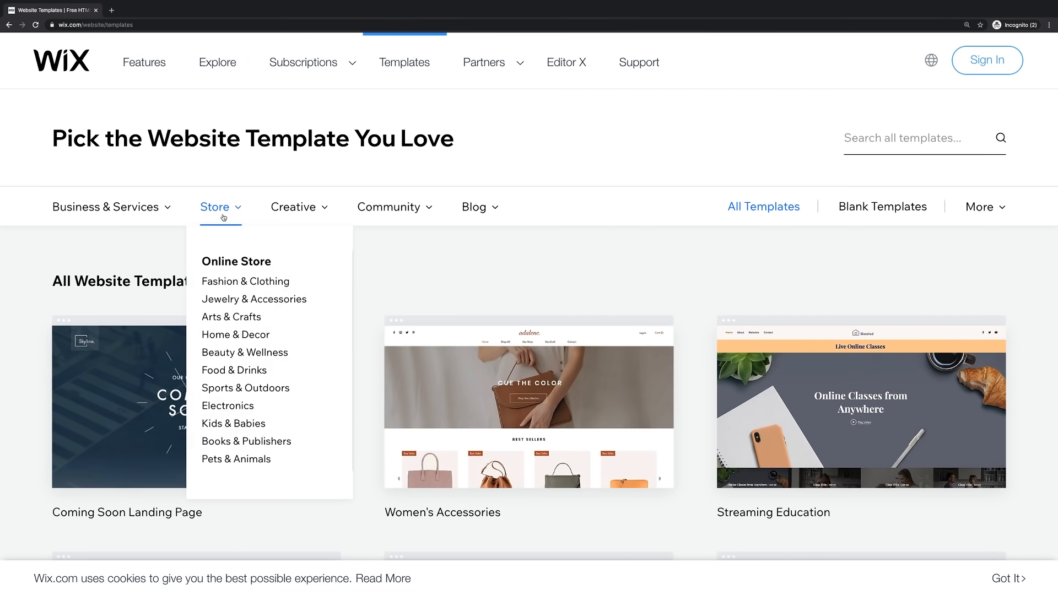
left_click(473, 207)
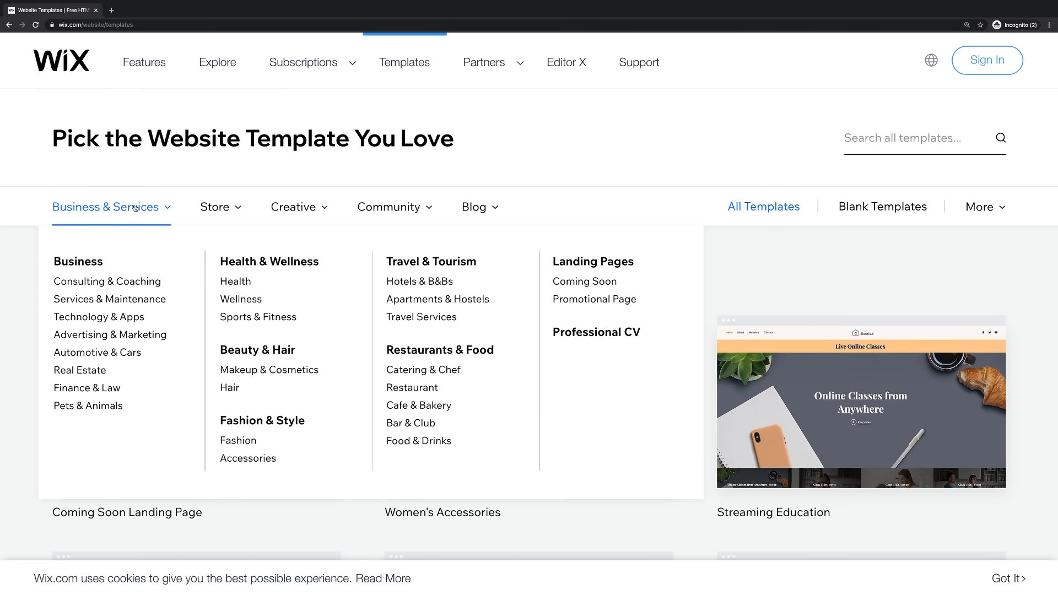
left_click(214, 207)
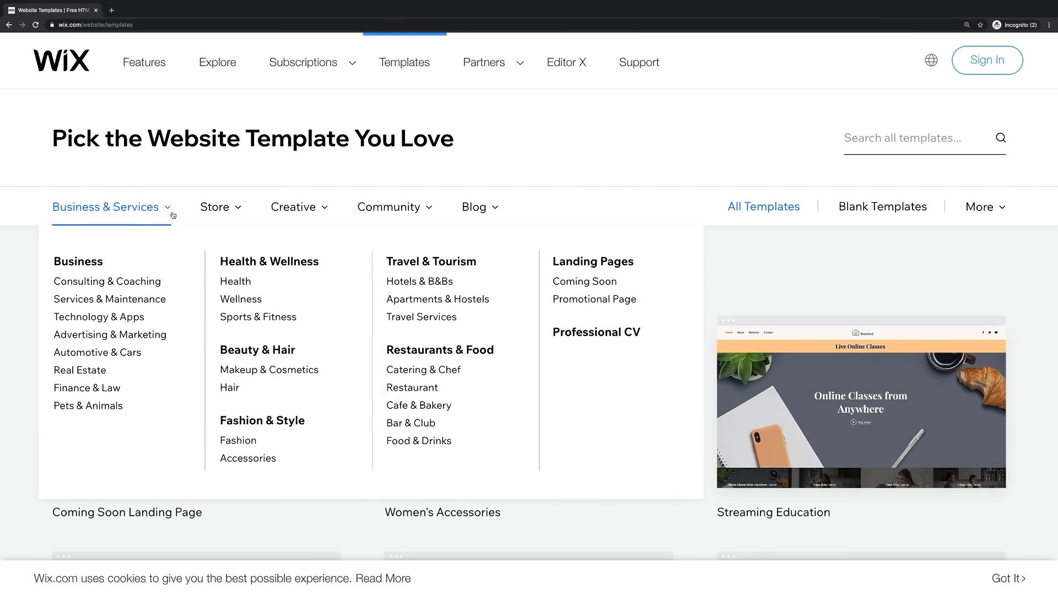
left_click(214, 207)
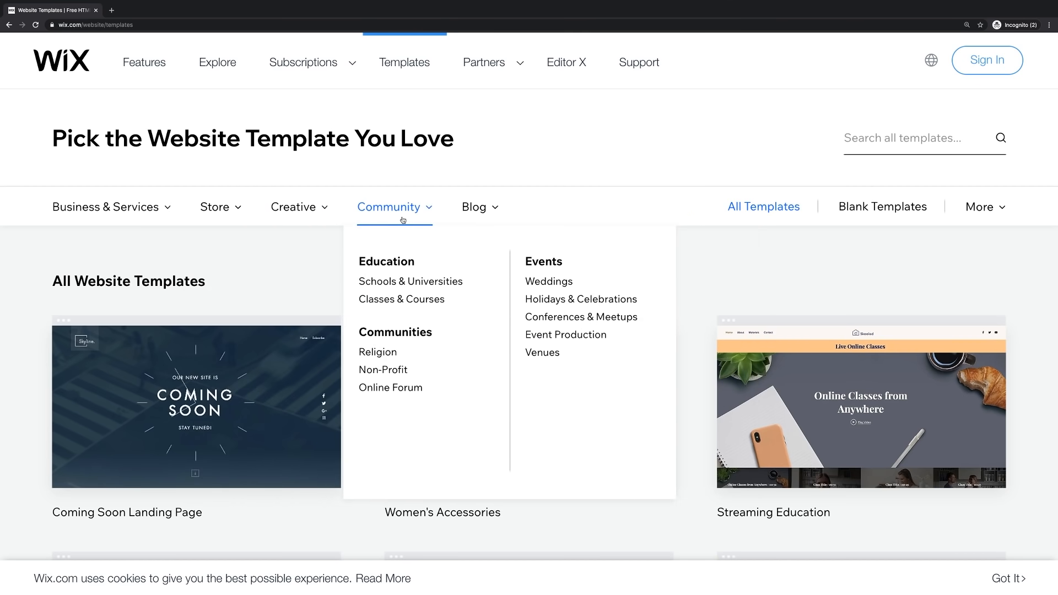
- Show the Schools & Universities templates under Community and look through them
left_click(410, 280)
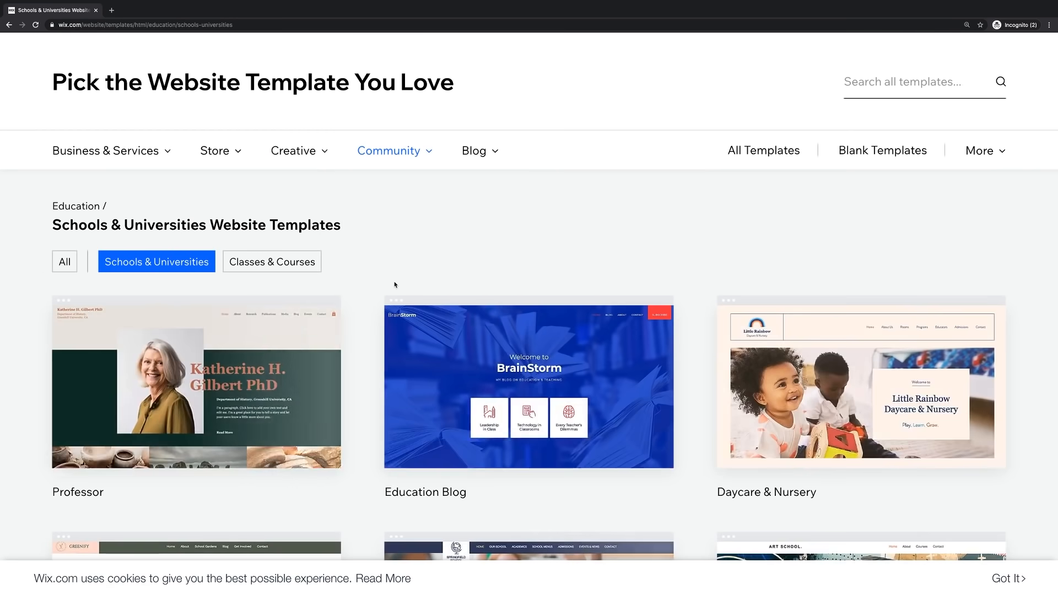
scroll("down", 3)
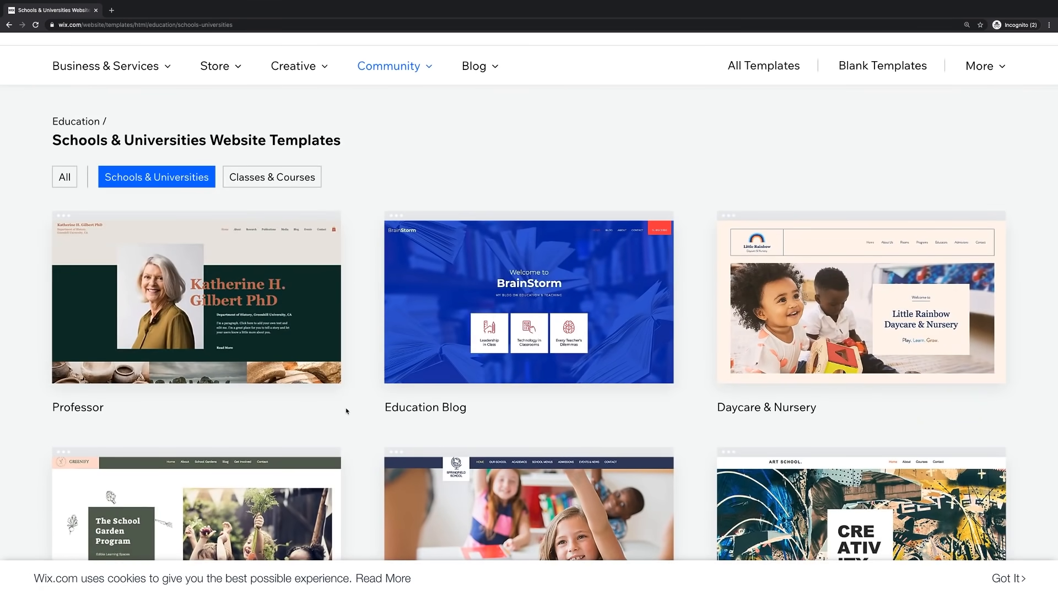
scroll("up", 3)
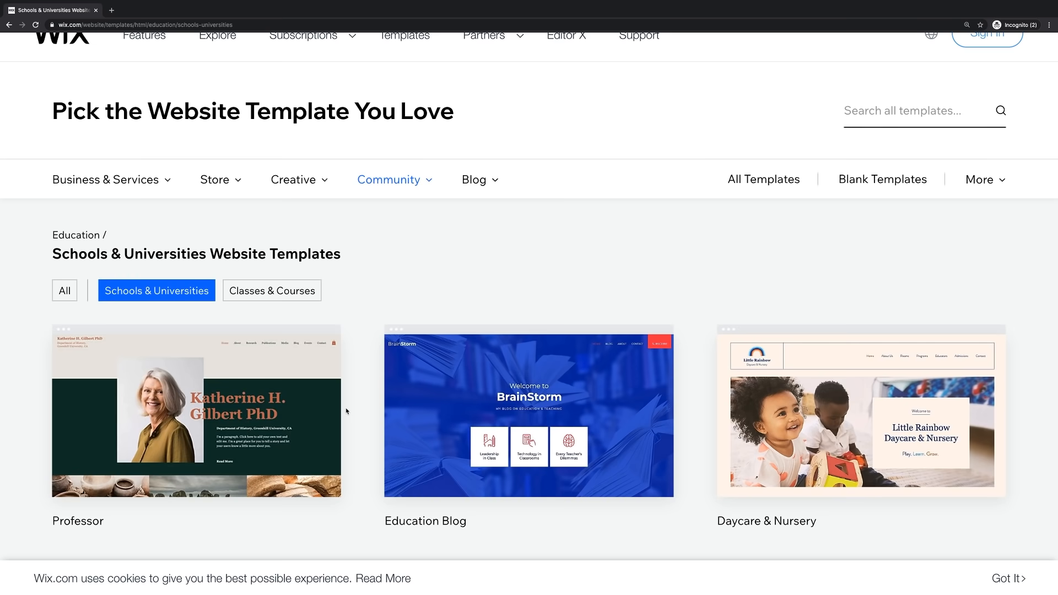
scroll("down", 3)
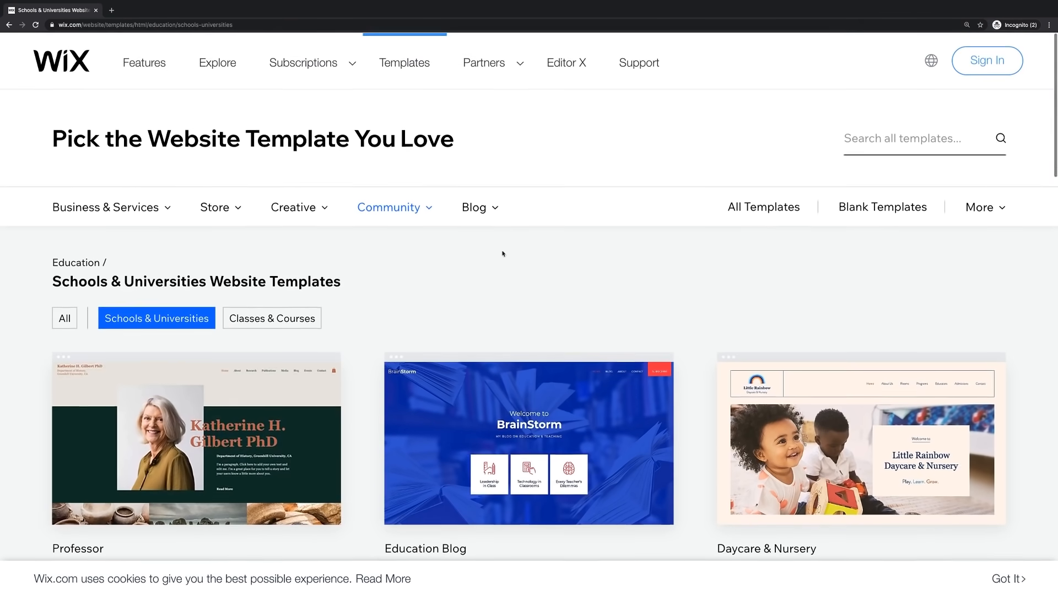
- Show the Fashion & Clothing store templates with women's apparel, accessories and T-shirt store designs
left_click(293, 207)
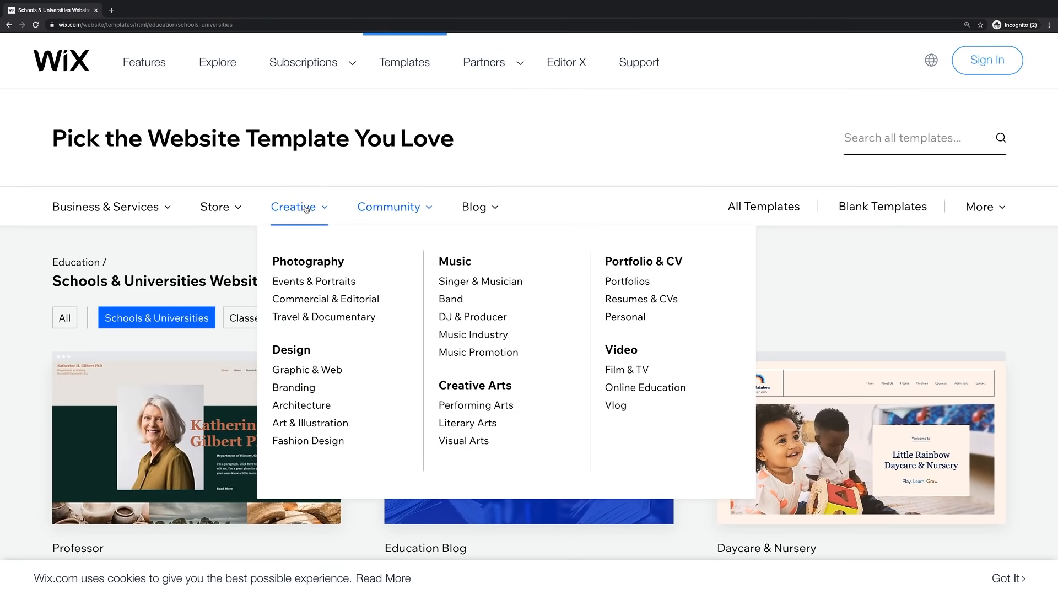
mouse_move(298, 211)
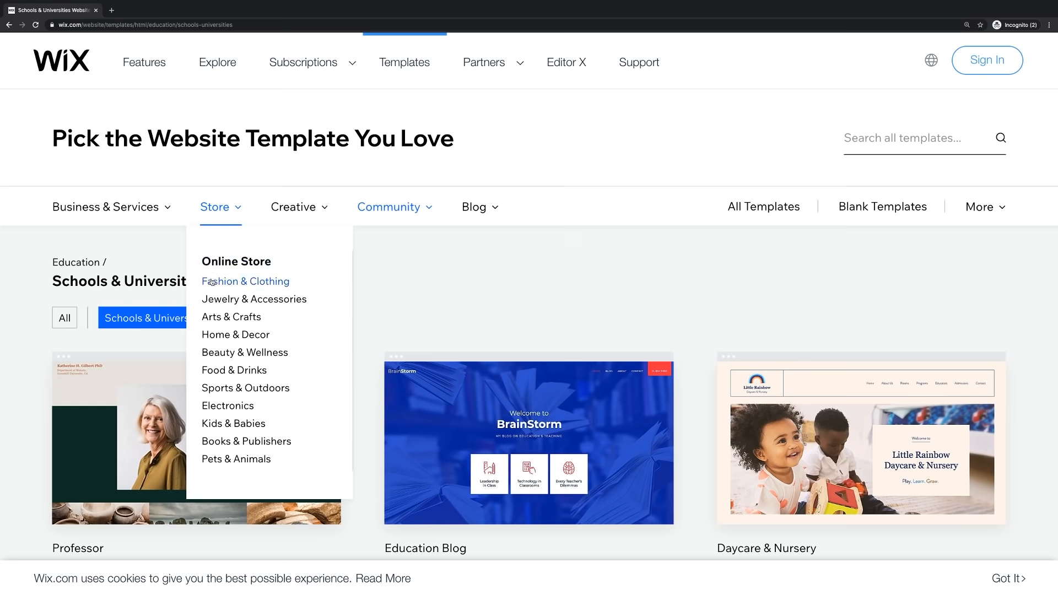
left_click(245, 282)
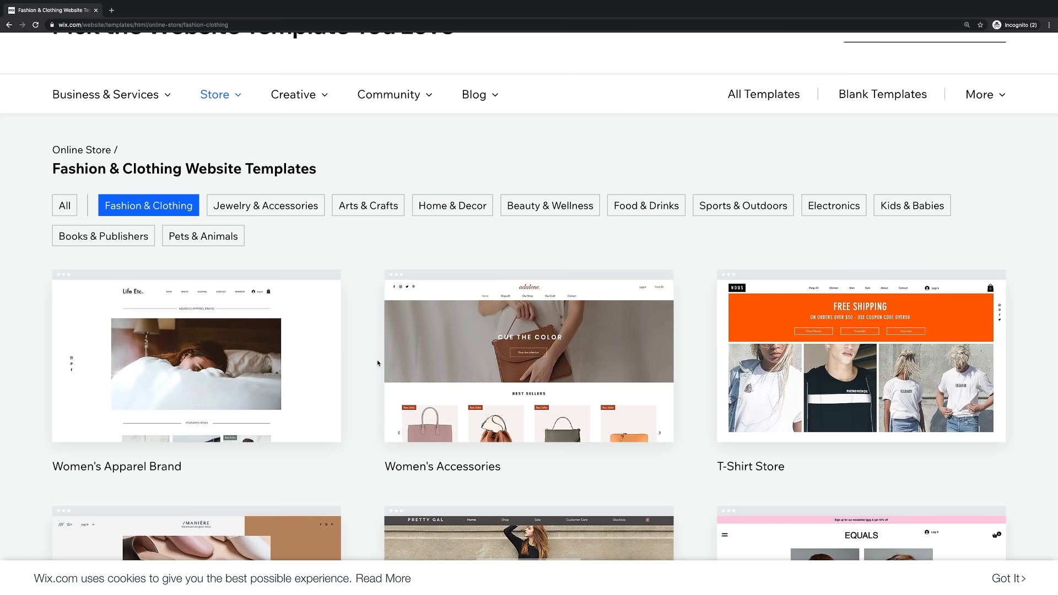
scroll("down", 3)
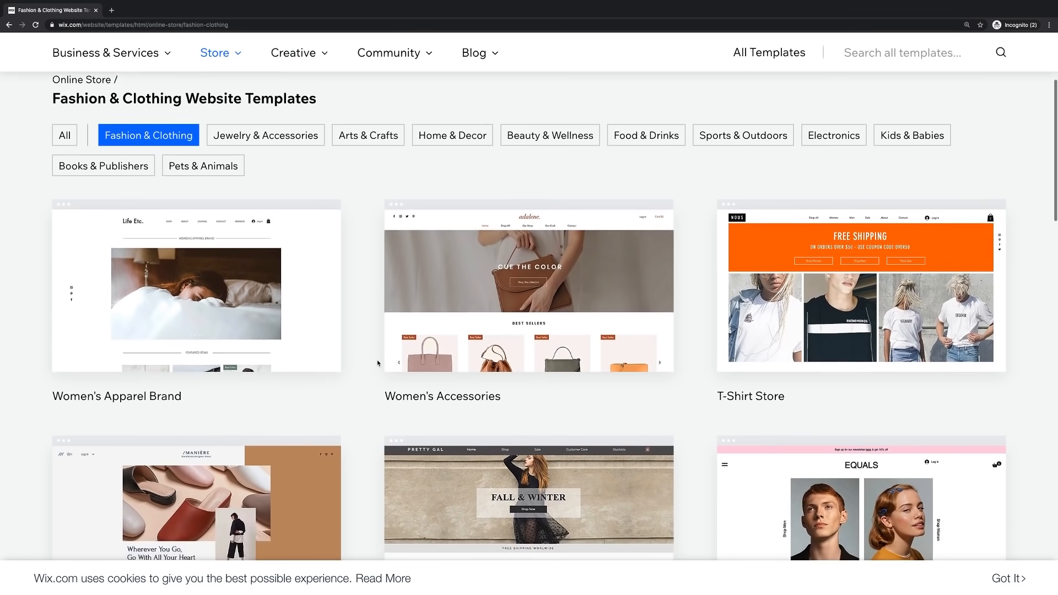
scroll("down", 3)
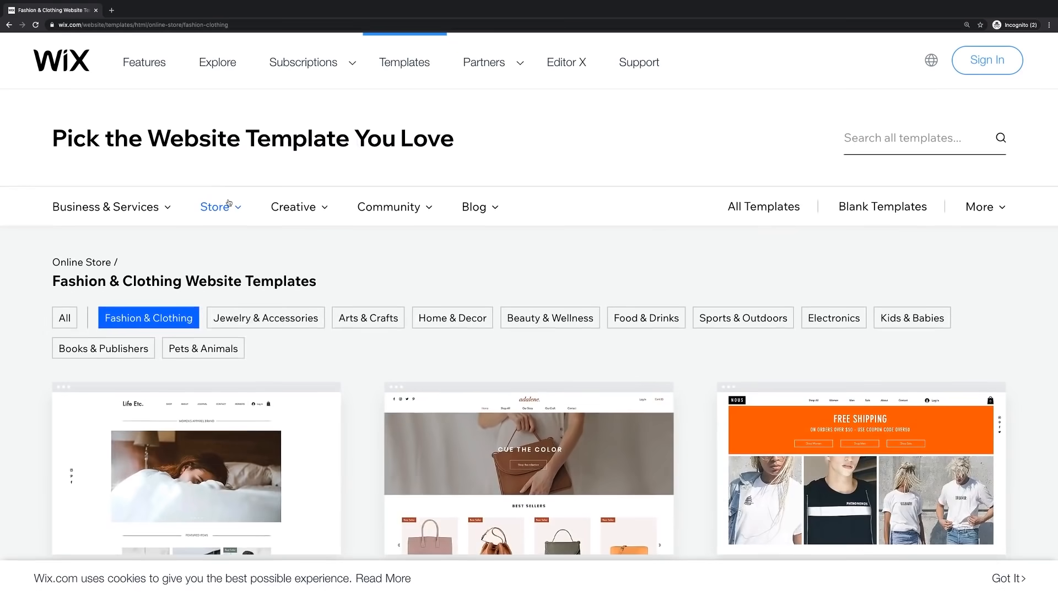
- Switch to the YouTube tab showing the Academind channel's Videos page
left_click(105, 207)
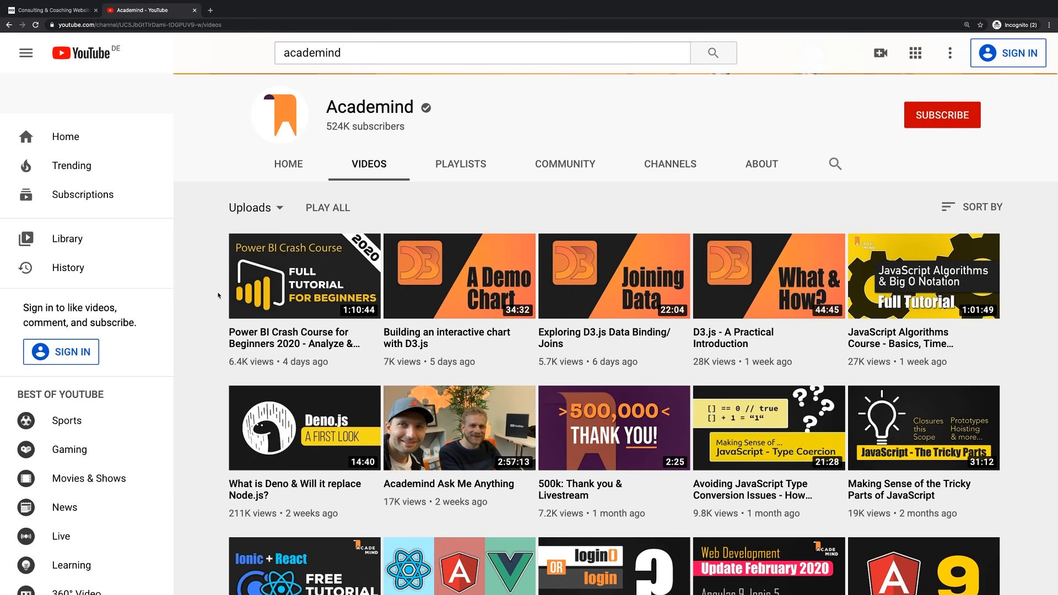
mouse_move(185, 271)
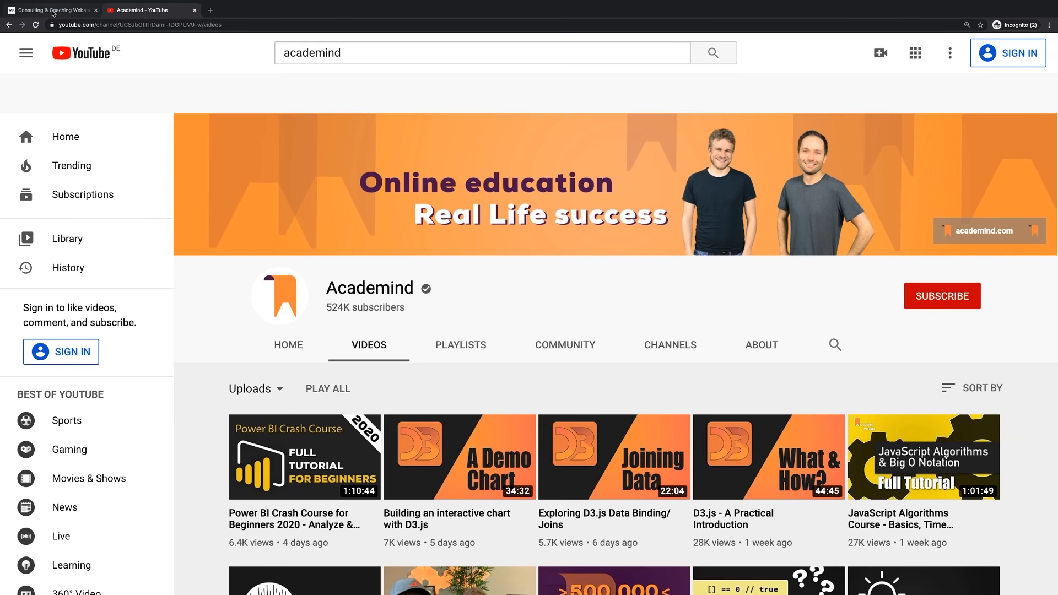
mouse_move(201, 225)
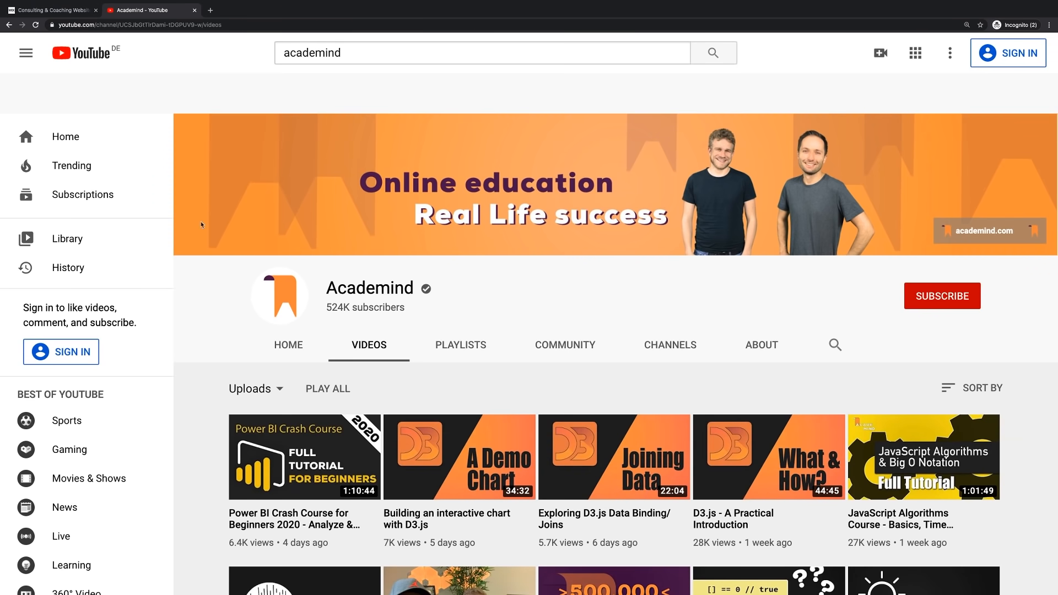
- Flip between the Academind channel and the Wix Consulting & Coaching templates tab
left_click(50, 9)
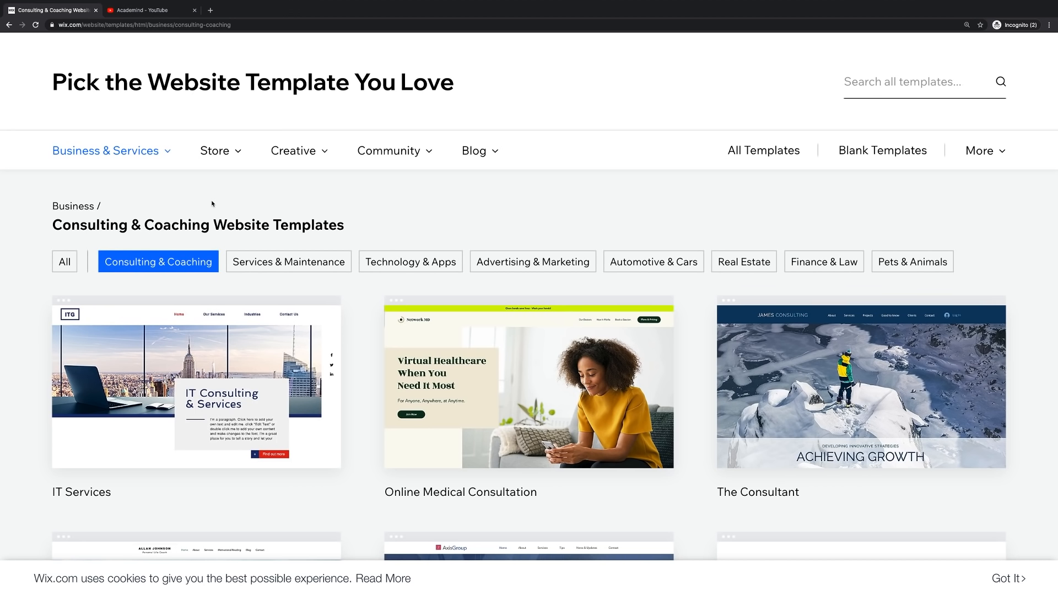
left_click(148, 10)
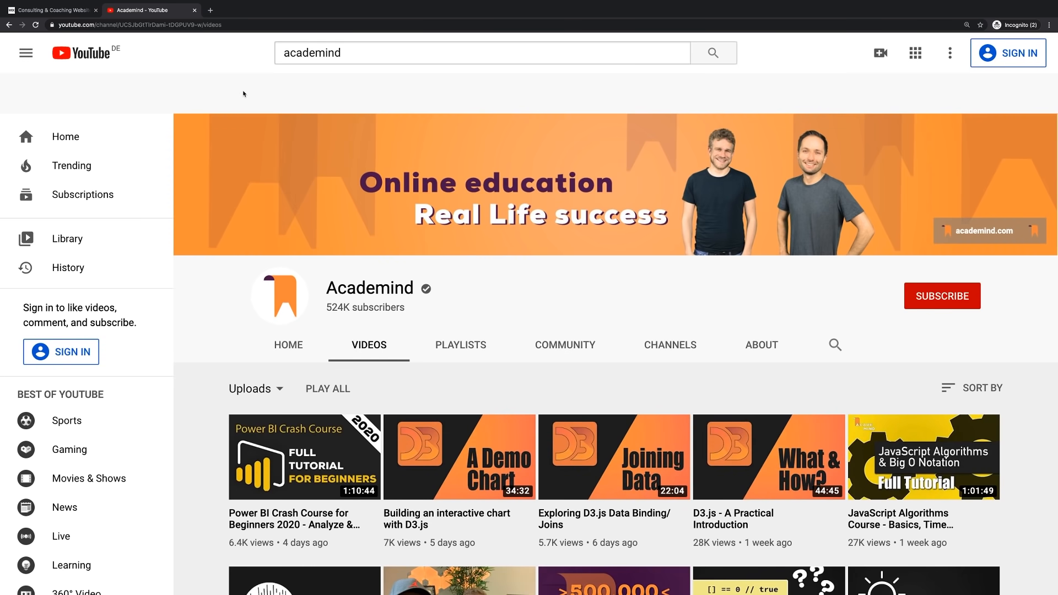
scroll("down", 3)
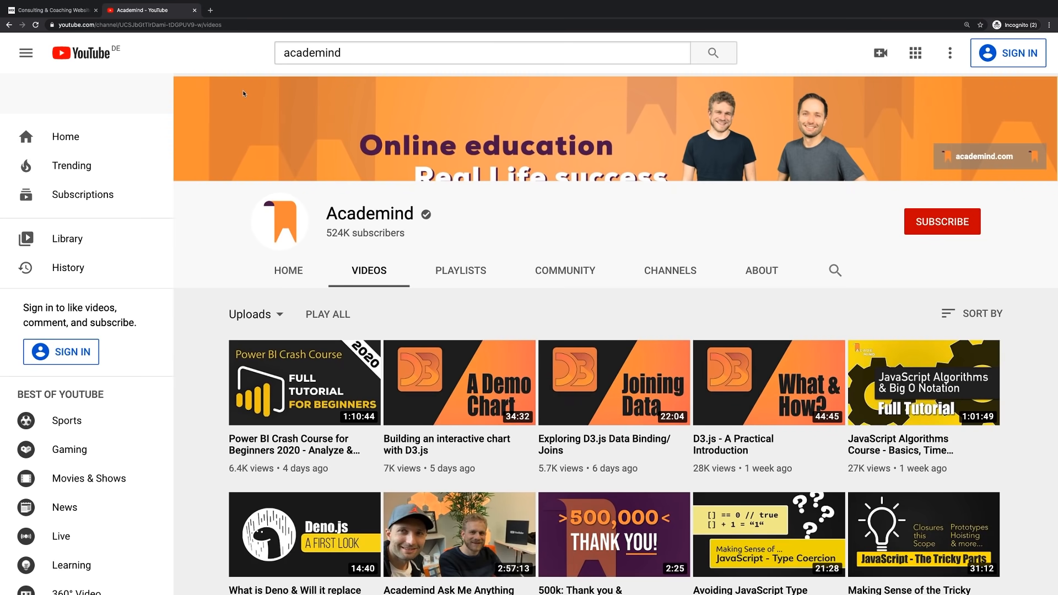
left_click(55, 10)
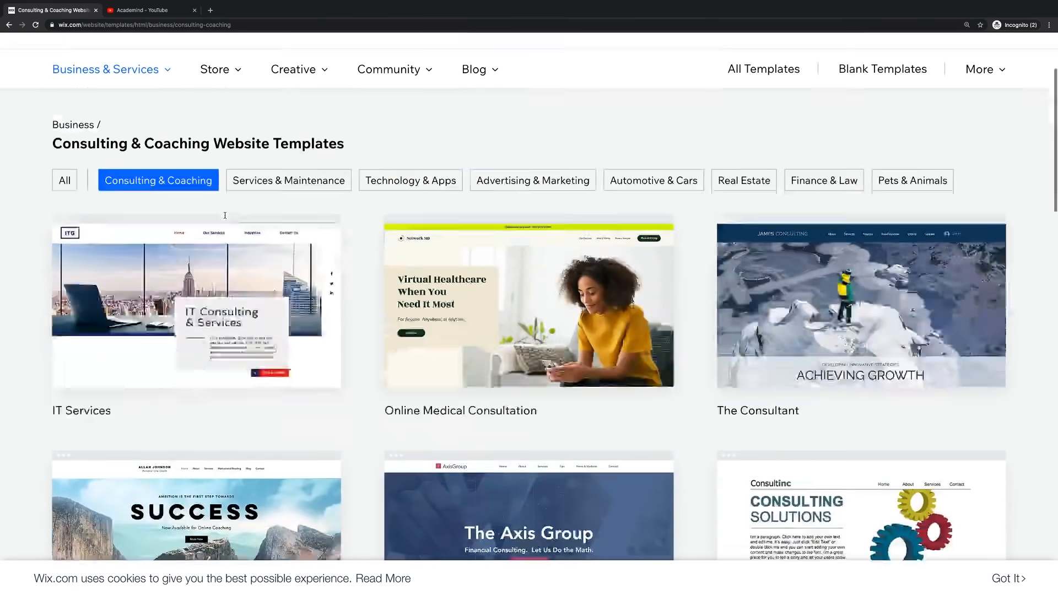
- Browse further down the Consulting & Coaching templates, then switch to the Udemy 'react' results tab
scroll("down", 3)
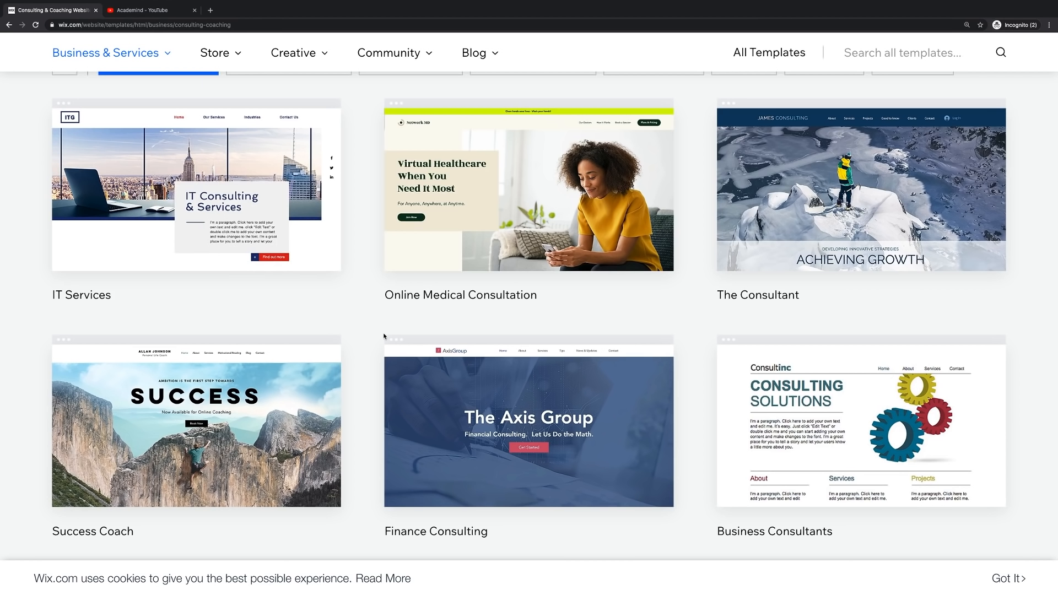
mouse_move(355, 350)
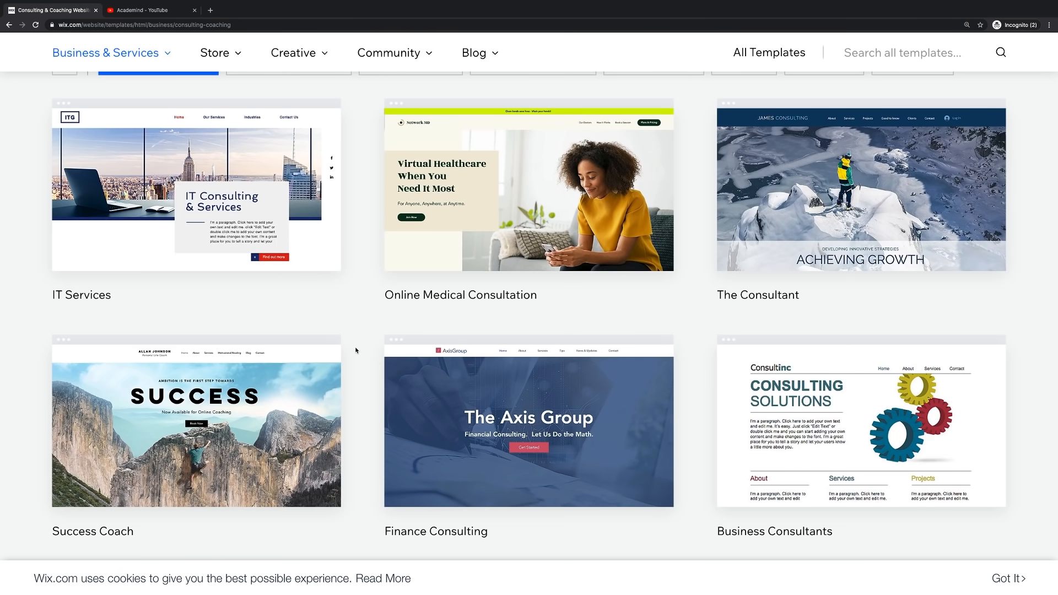
scroll("down", 3)
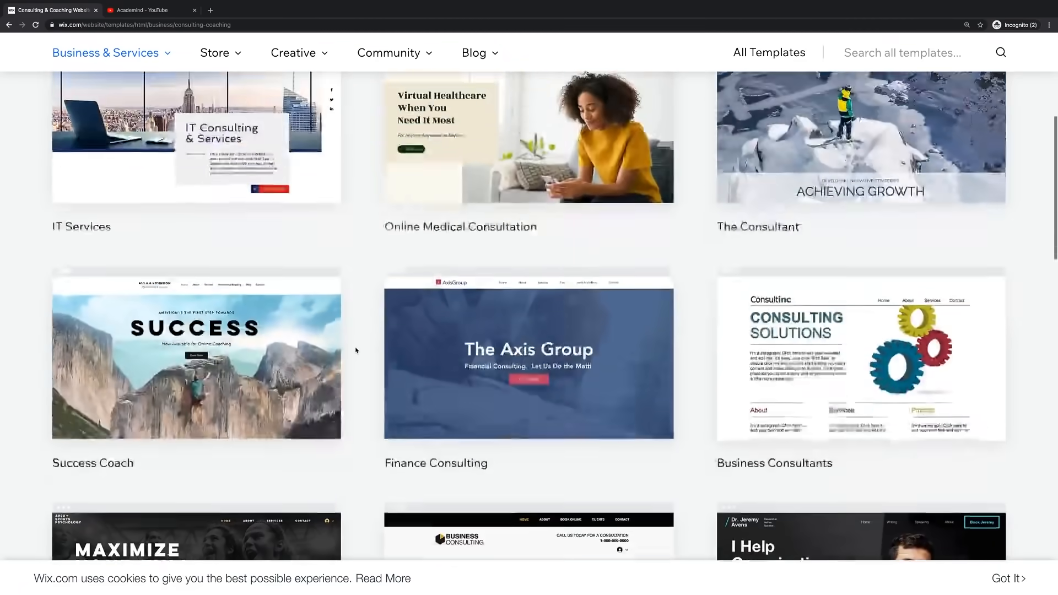
scroll("down", 3)
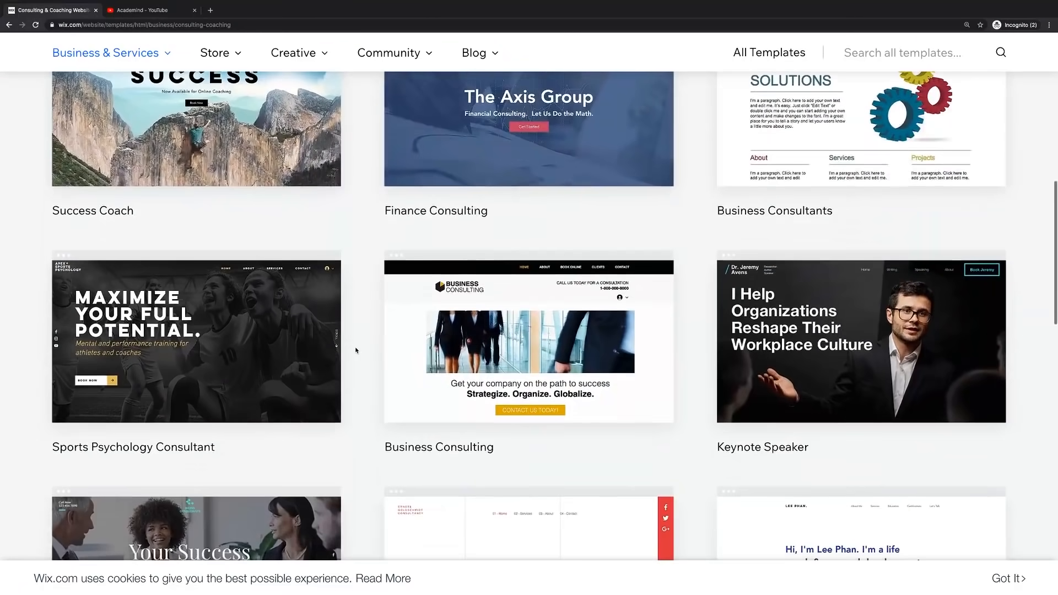
left_click(154, 10)
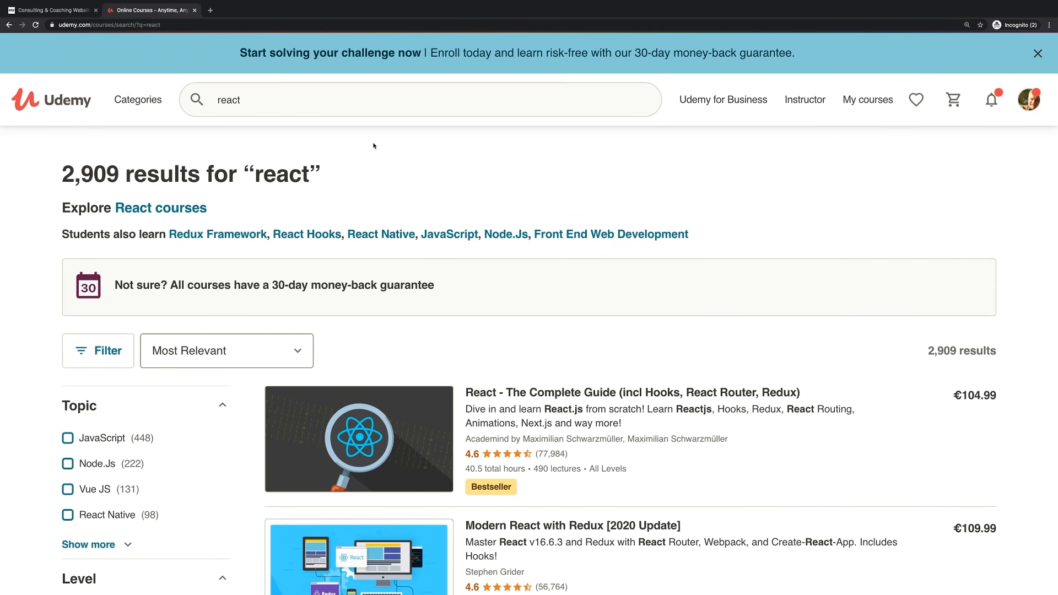
- Scroll the React - The Complete Guide course content down to the Context API and legacy lectures
scroll("down", 3)
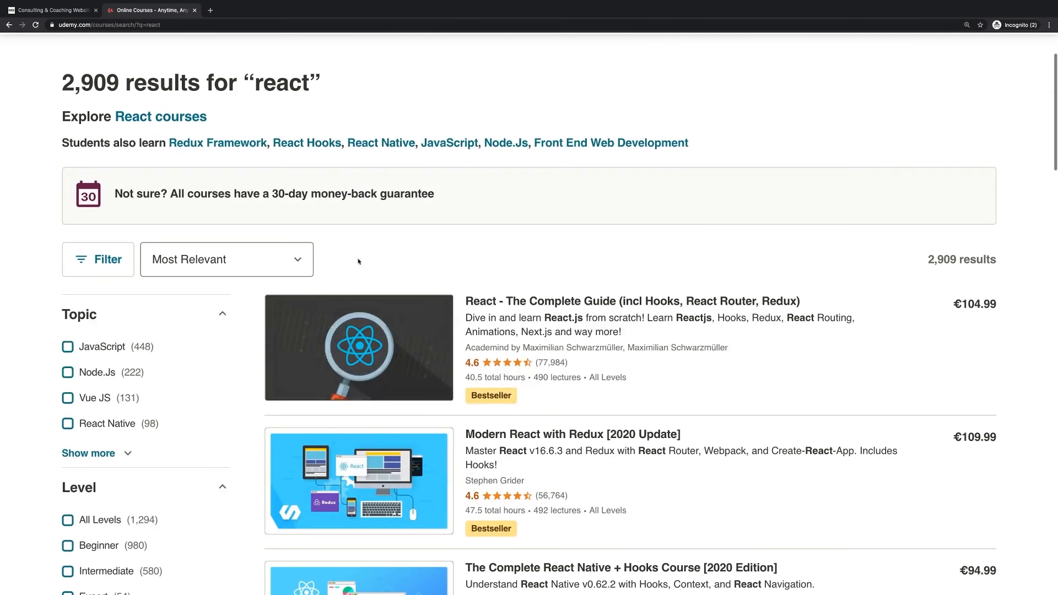
mouse_move(365, 270)
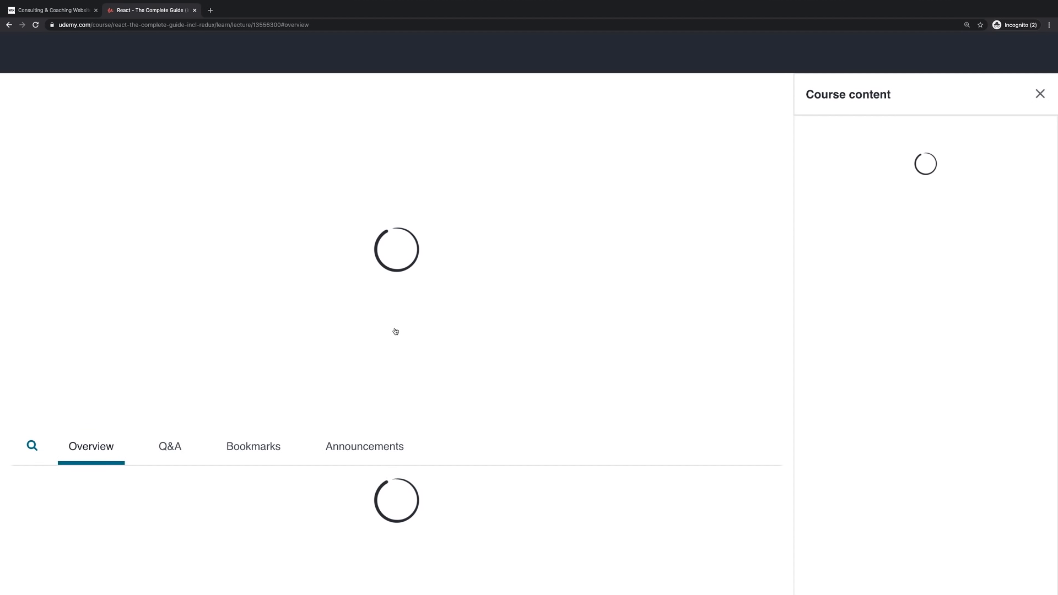
mouse_move(395, 306)
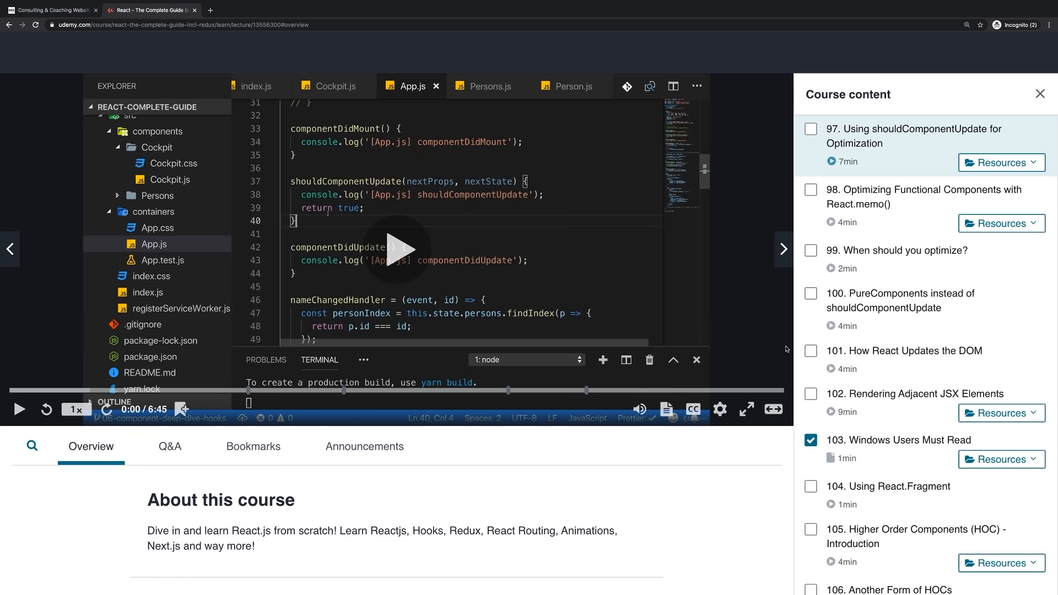
scroll("down", 3)
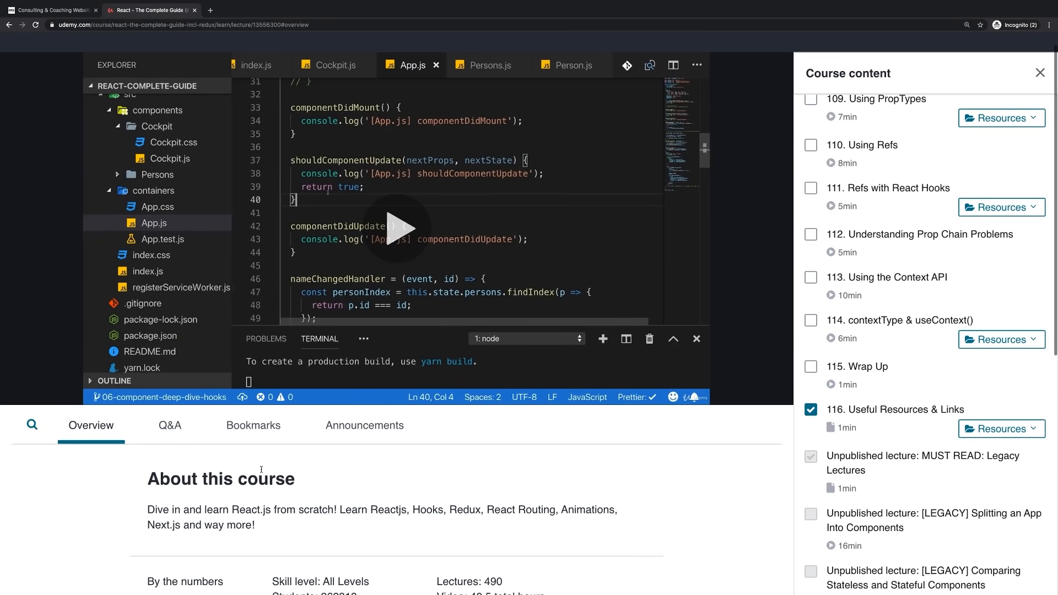
mouse_move(180, 449)
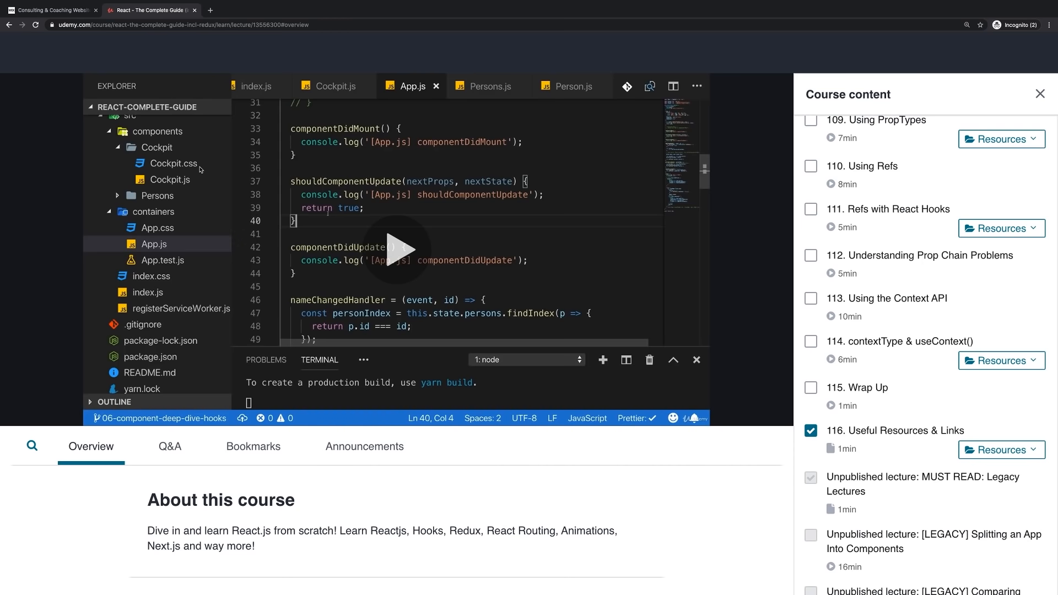
mouse_move(268, 90)
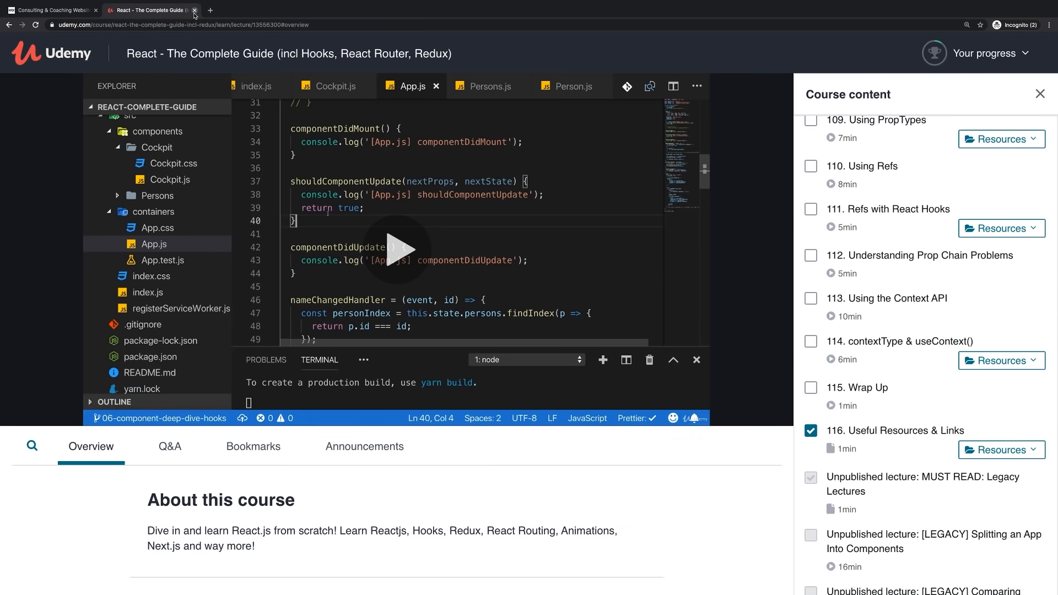
- Close the Udemy tab to return to the Consulting & Coaching templates gallery
left_click(50, 9)
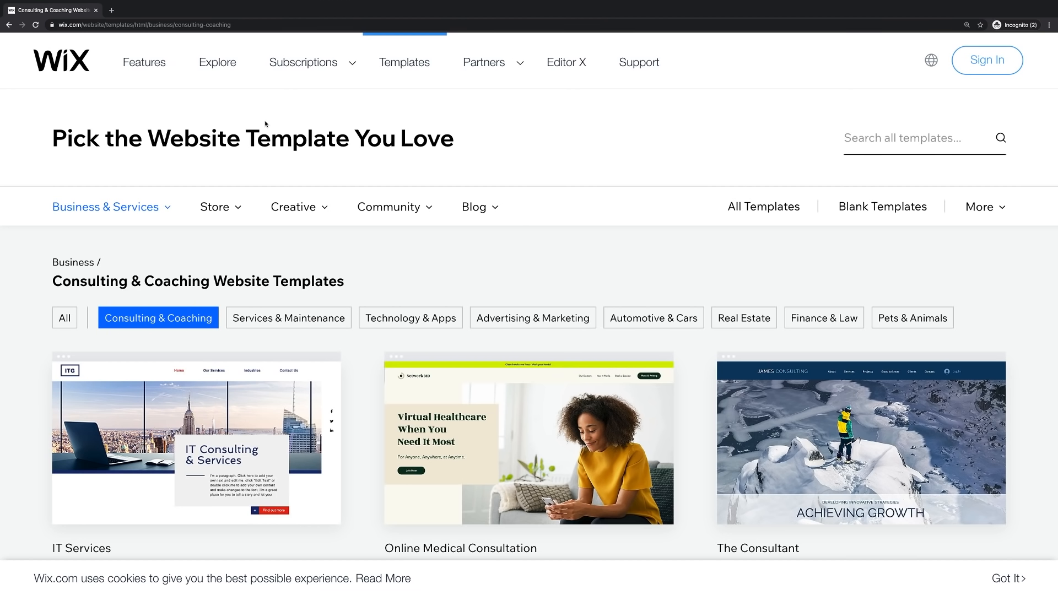
mouse_move(191, 124)
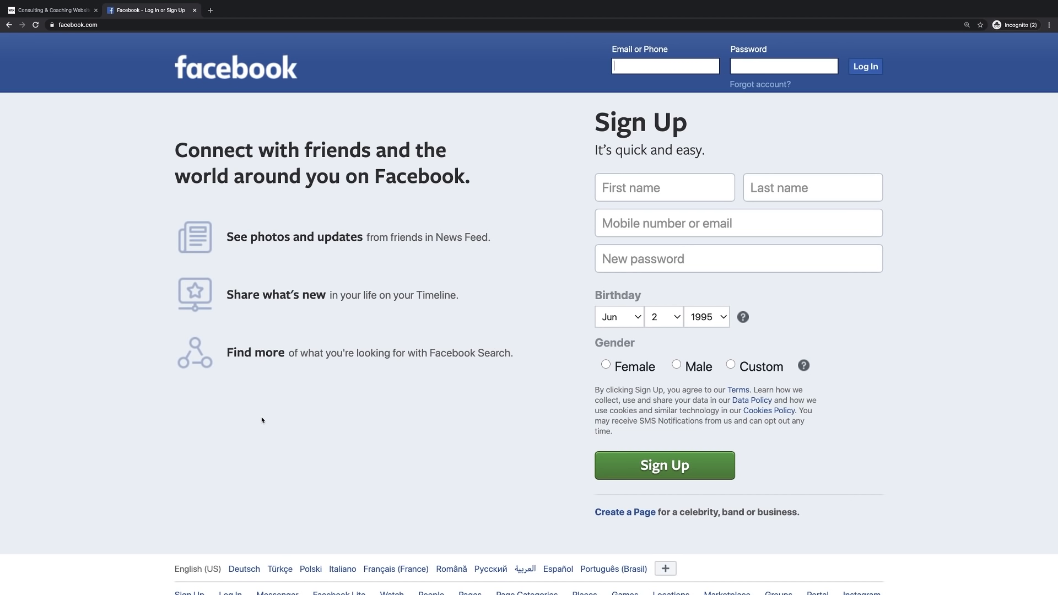
mouse_move(298, 436)
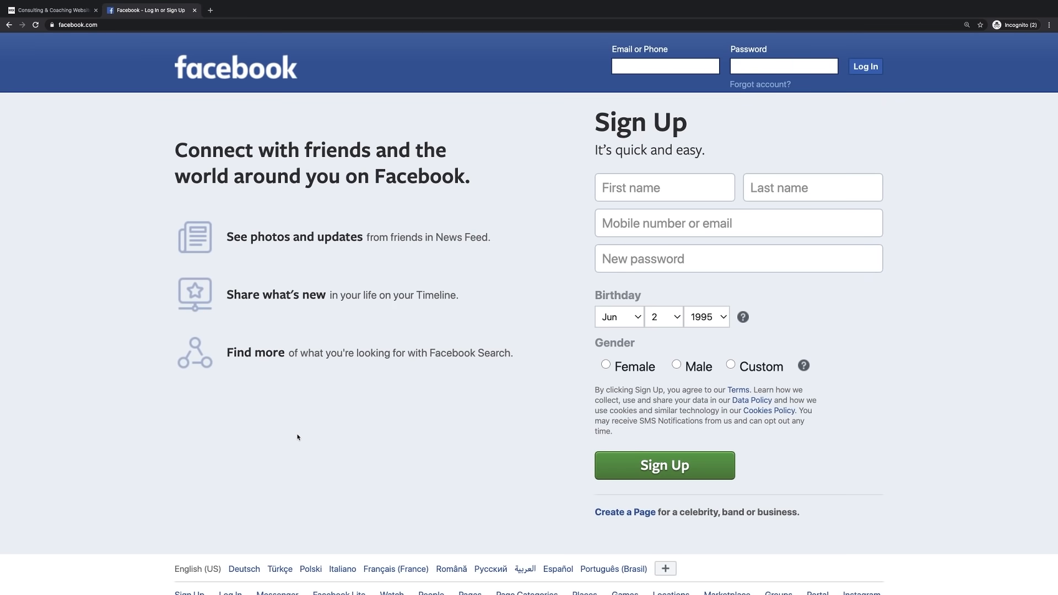
mouse_move(302, 428)
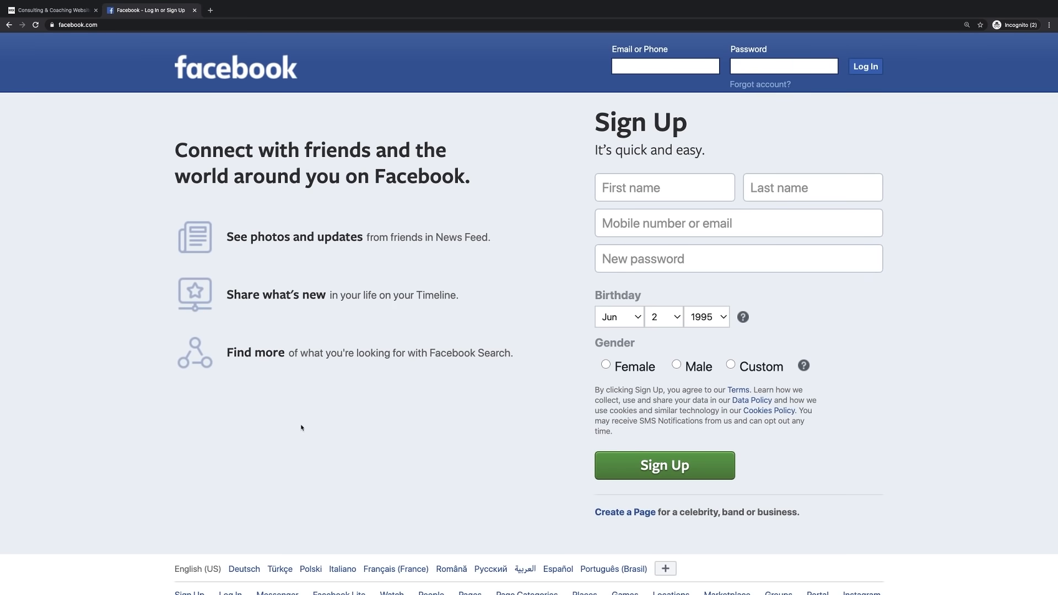
mouse_move(346, 386)
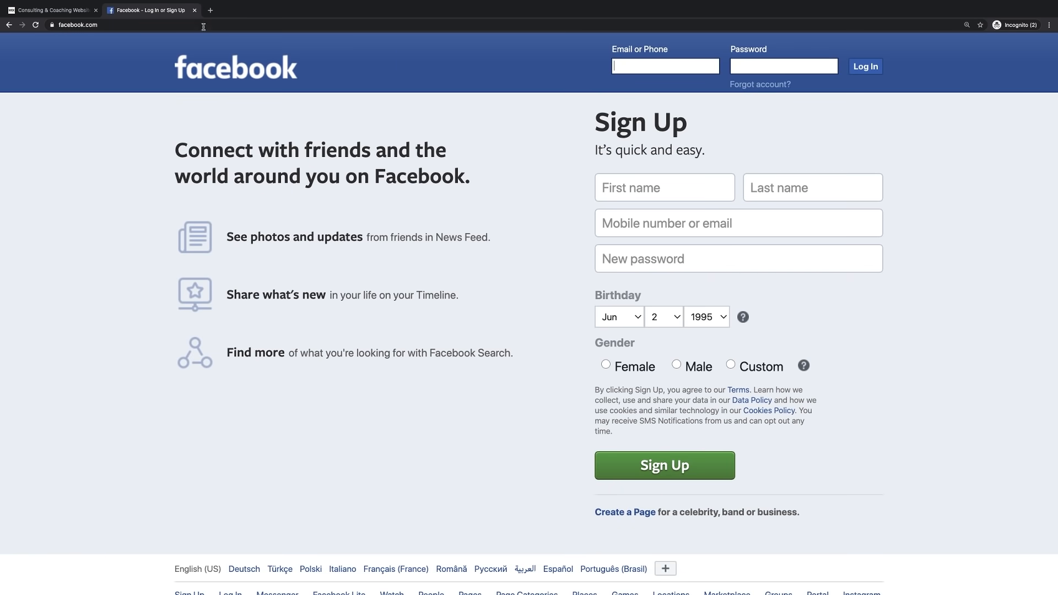
- Close the Facebook tab and show the Fashion & Clothing store templates from the Store category list
left_click(55, 10)
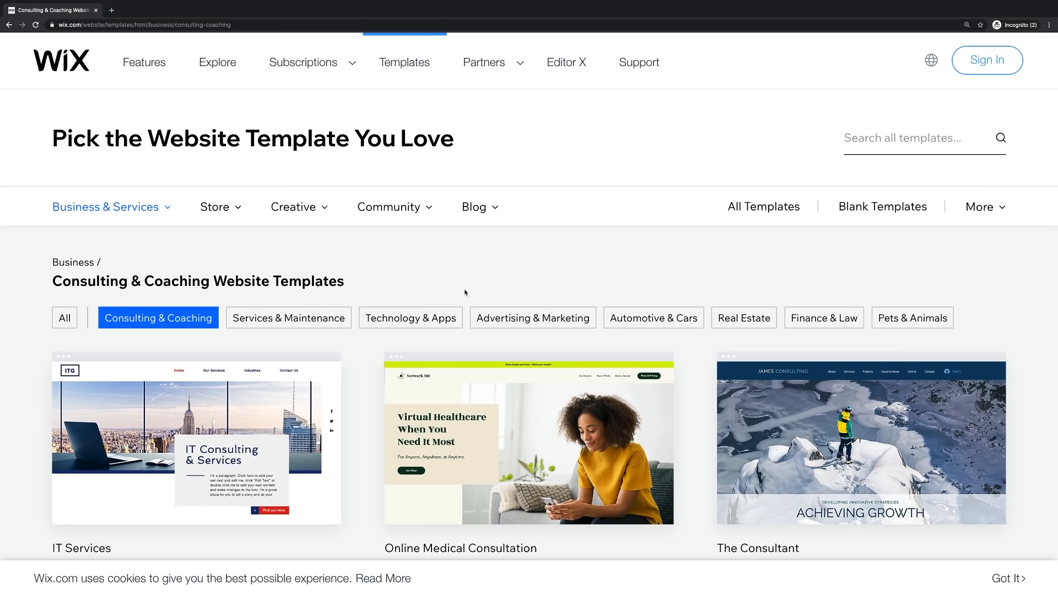
mouse_move(443, 300)
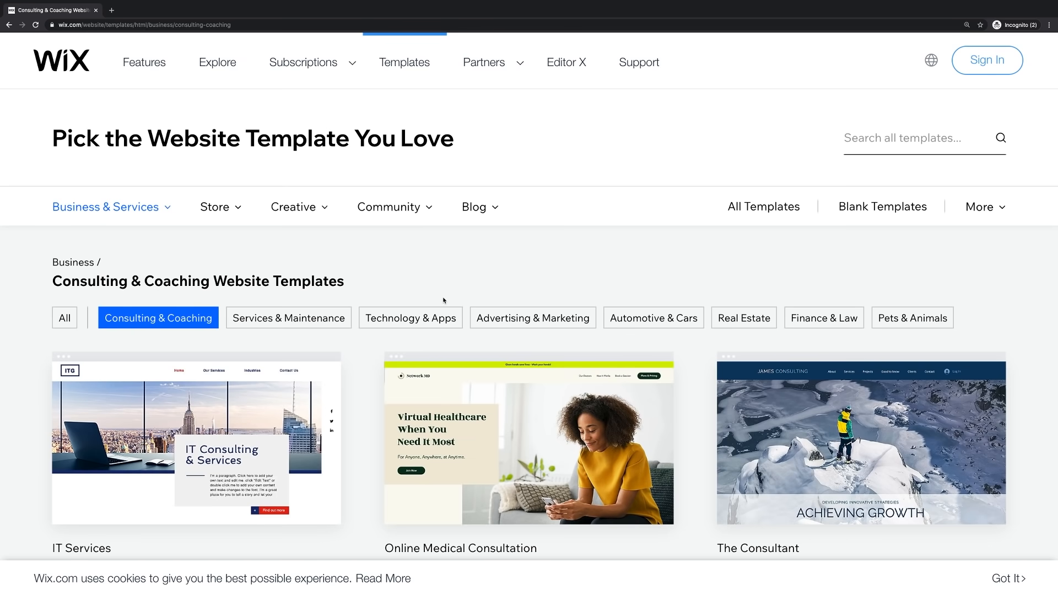
left_click(214, 207)
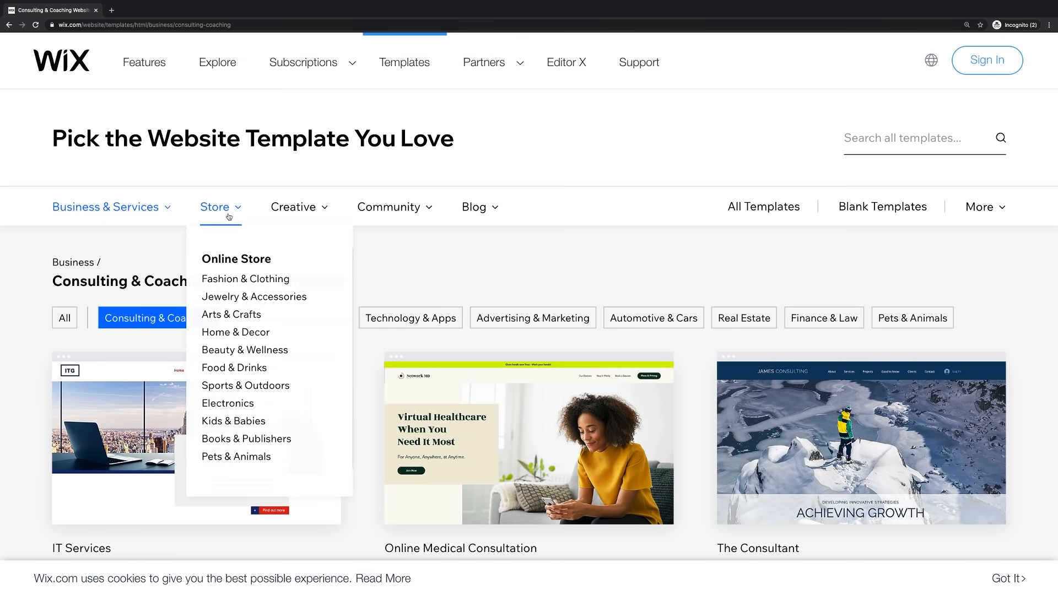
left_click(244, 279)
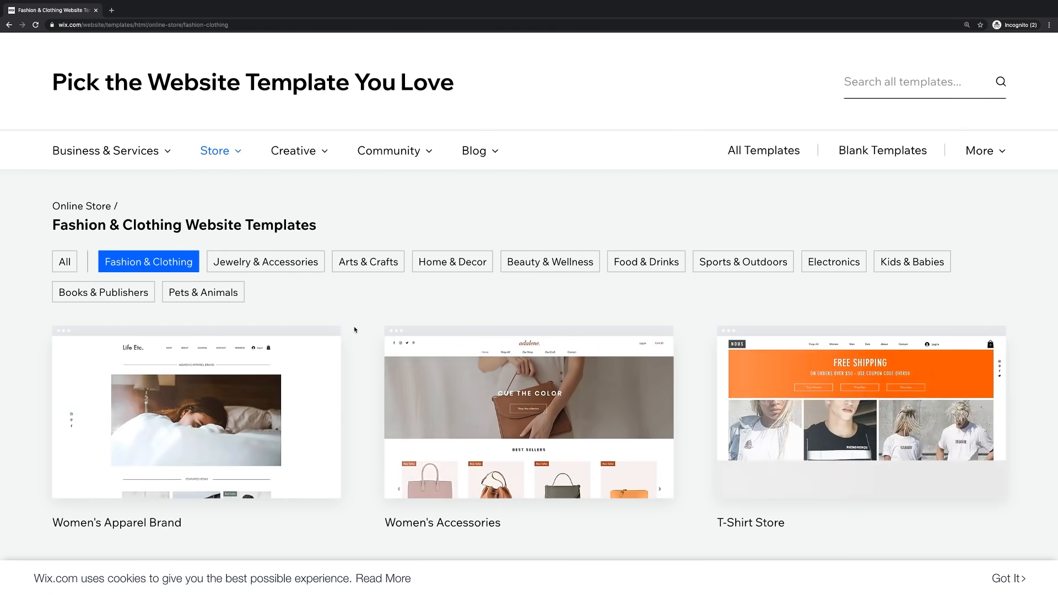
scroll("down", 3)
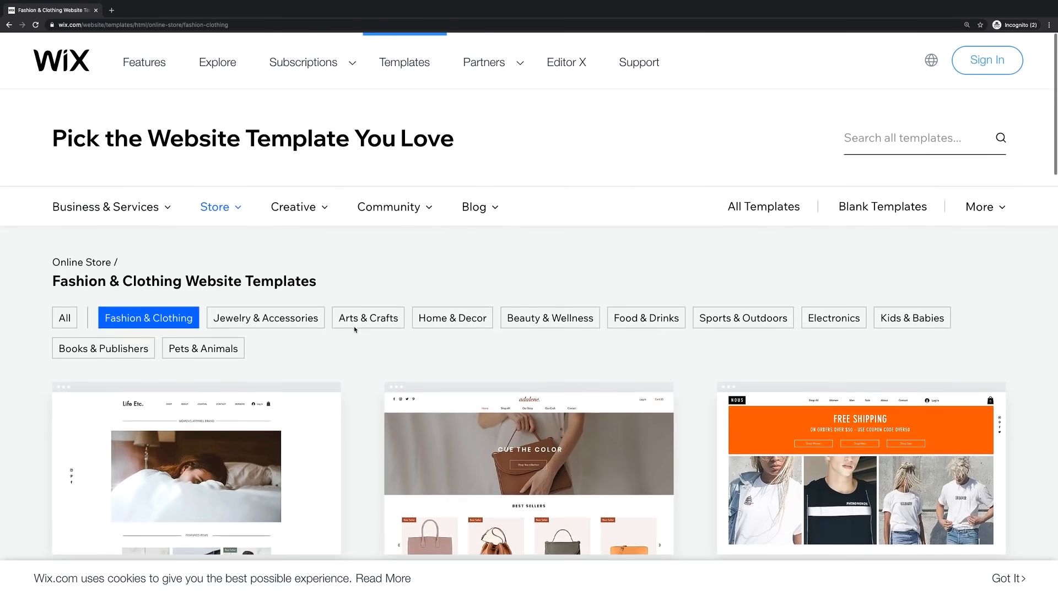
mouse_move(370, 256)
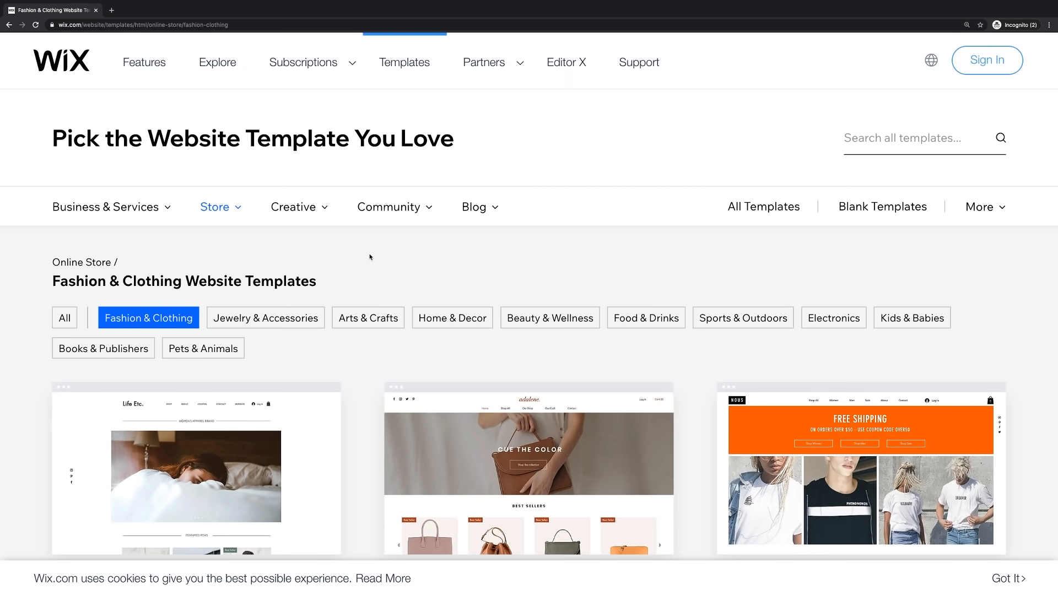
scroll("down", 3)
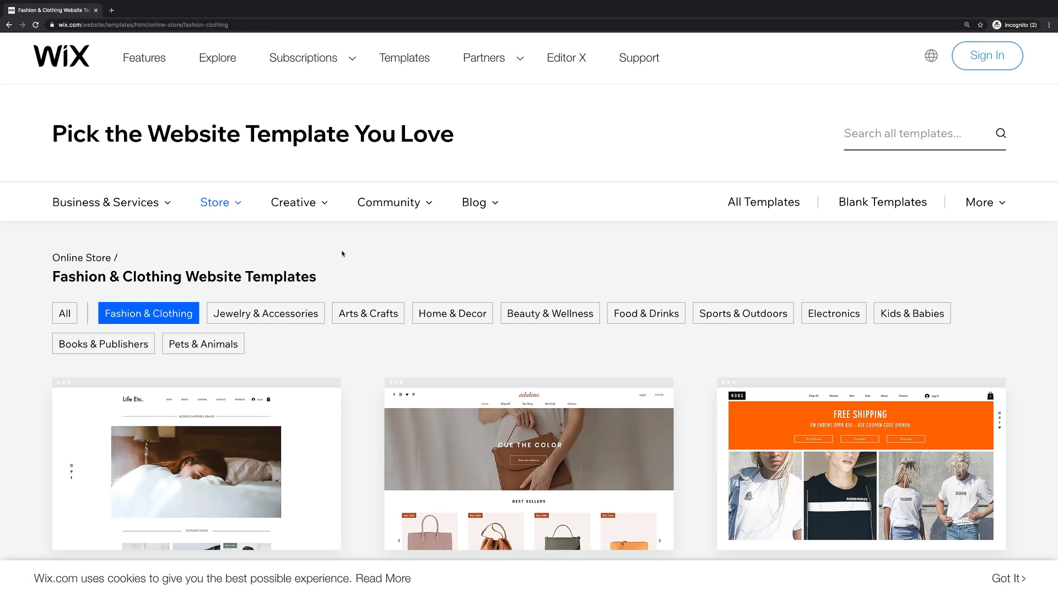
mouse_move(340, 254)
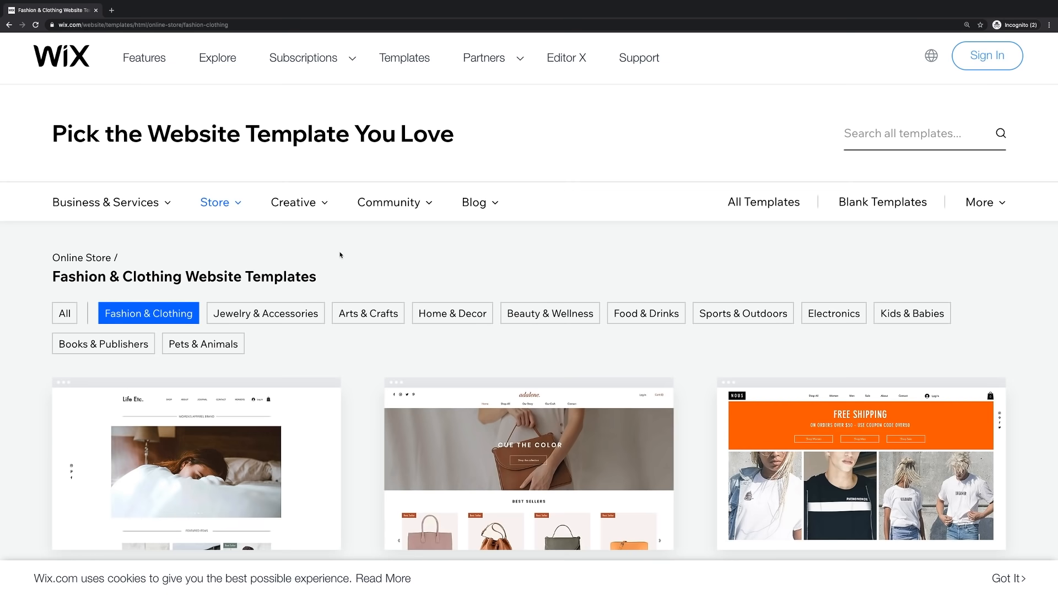
mouse_move(543, 415)
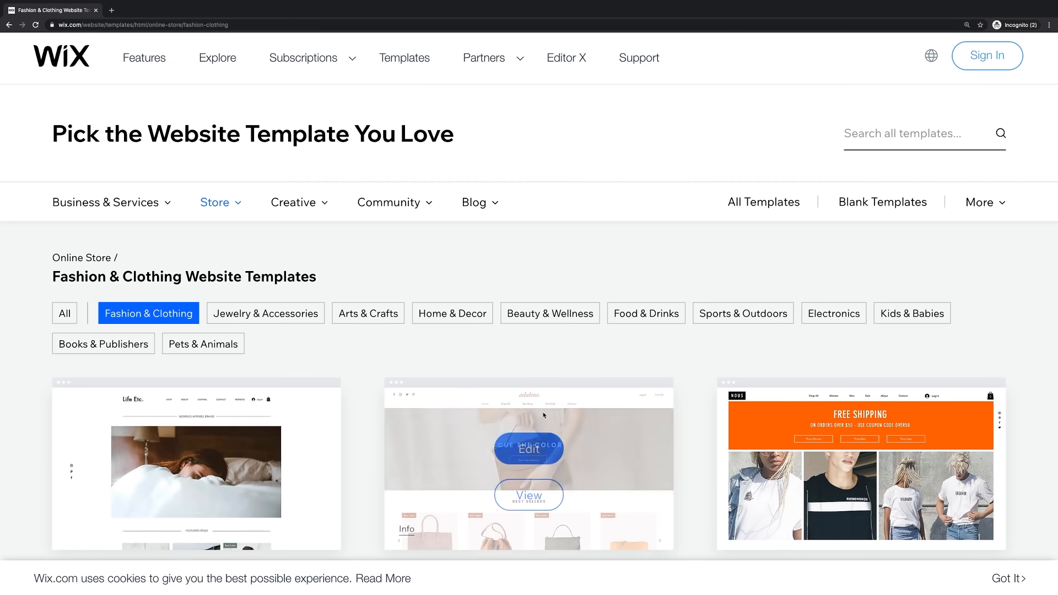
mouse_move(571, 150)
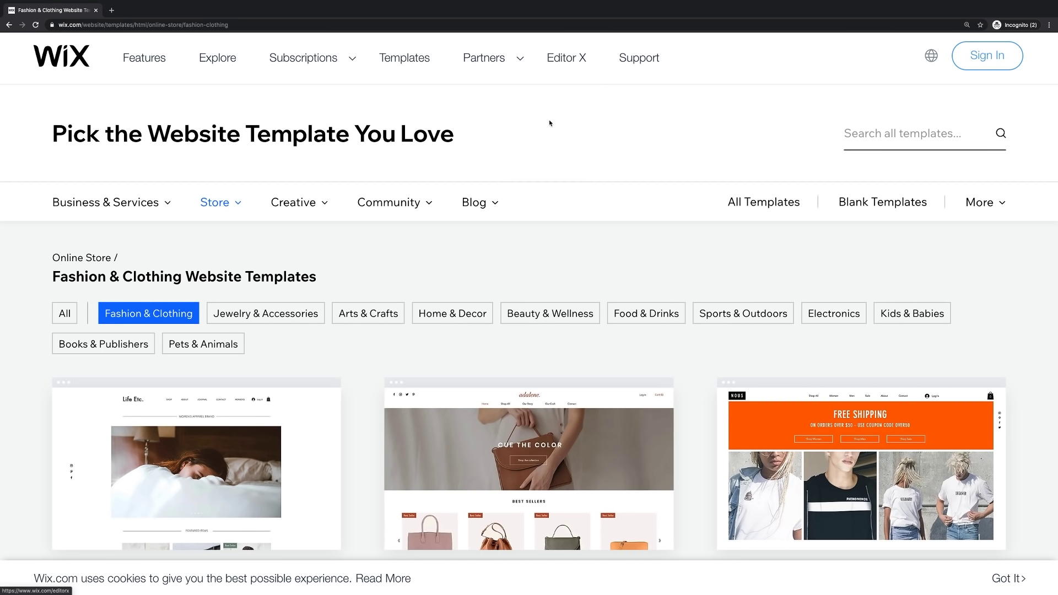
mouse_move(497, 155)
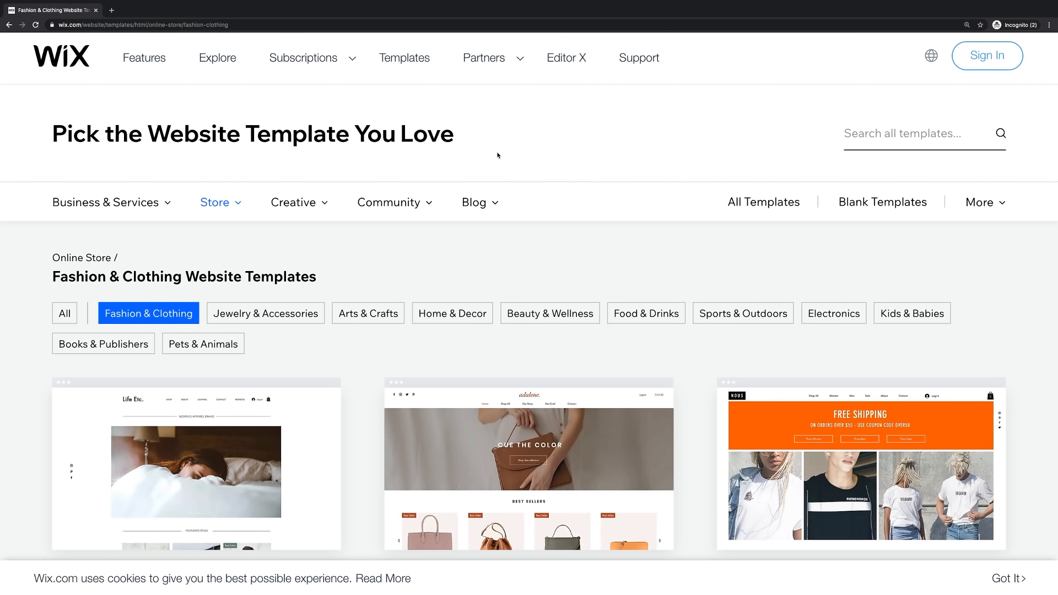